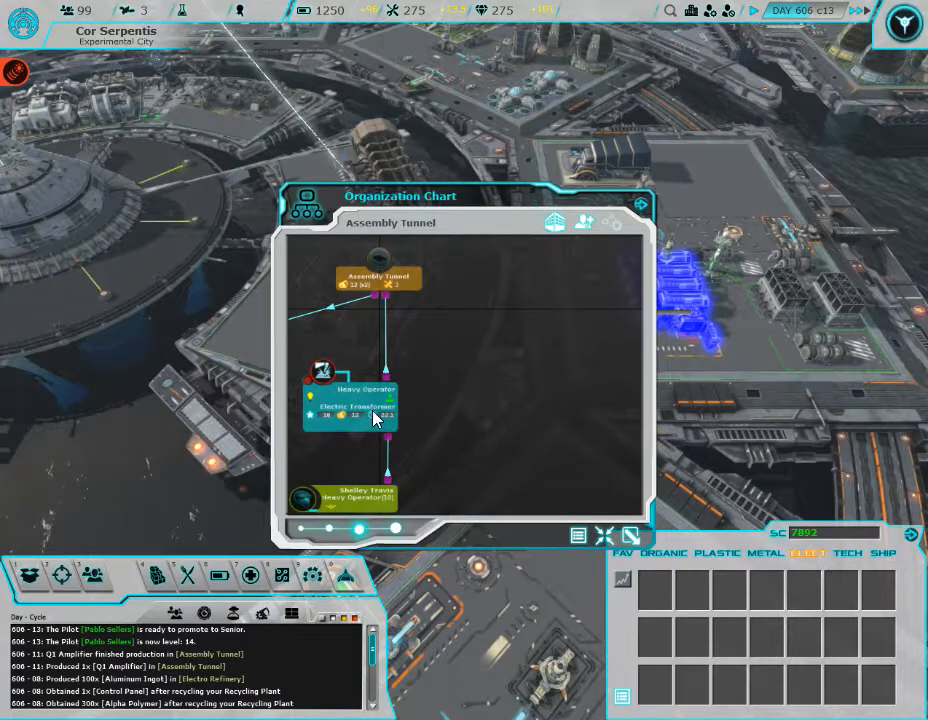
Start Q1 Amplifier production for the Assembly Tunnel's Electric Transformer worker
{"action": "left_click", "coordinate": [350, 404]}
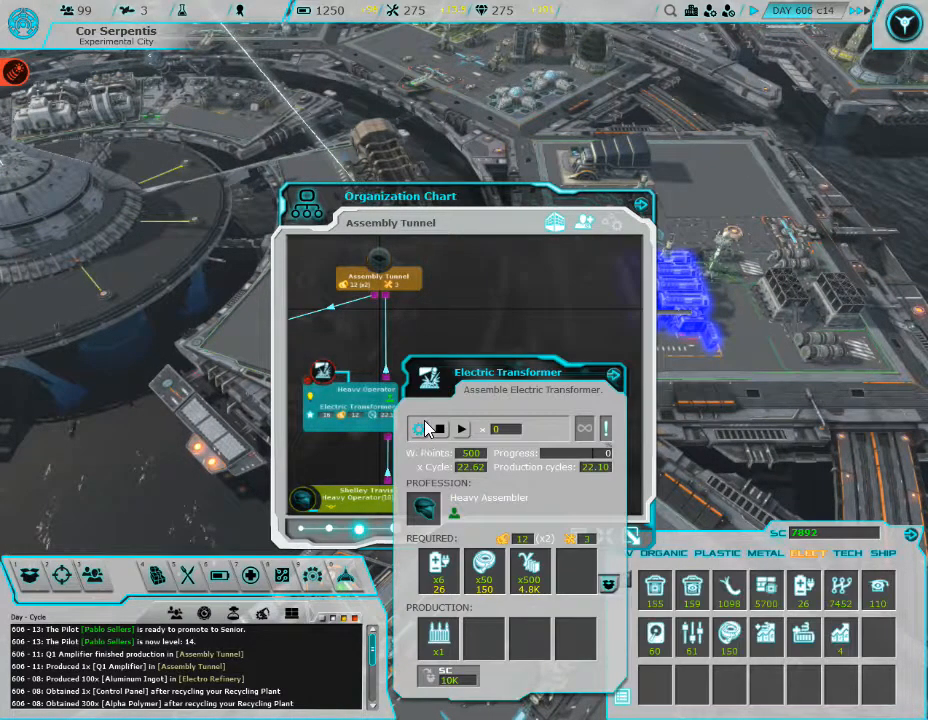
{"action": "left_click", "coordinate": [420, 428]}
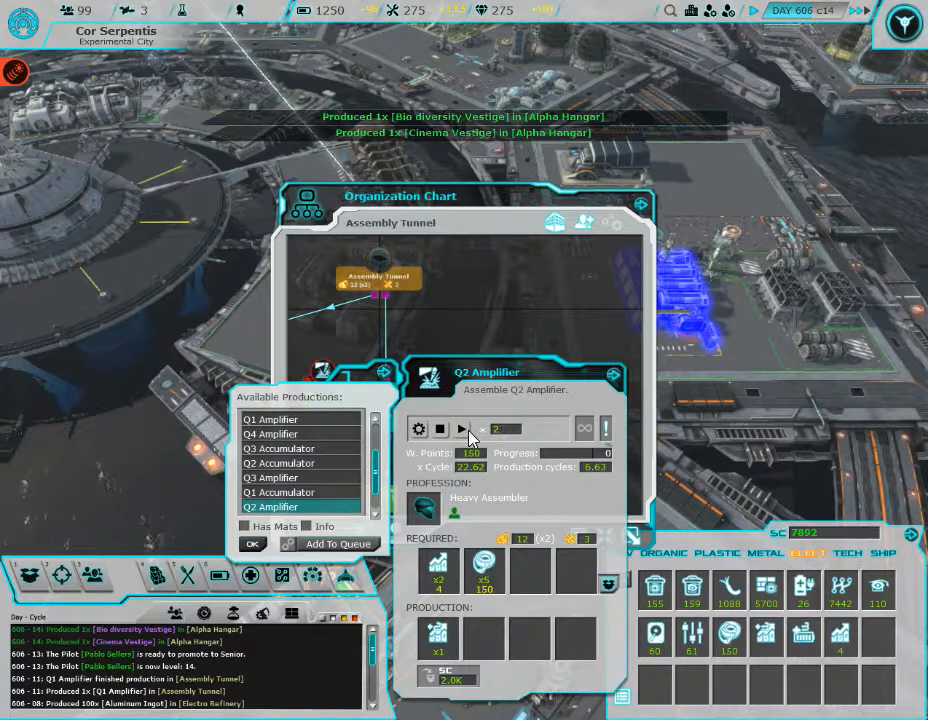
{"action": "left_click", "coordinate": [462, 428]}
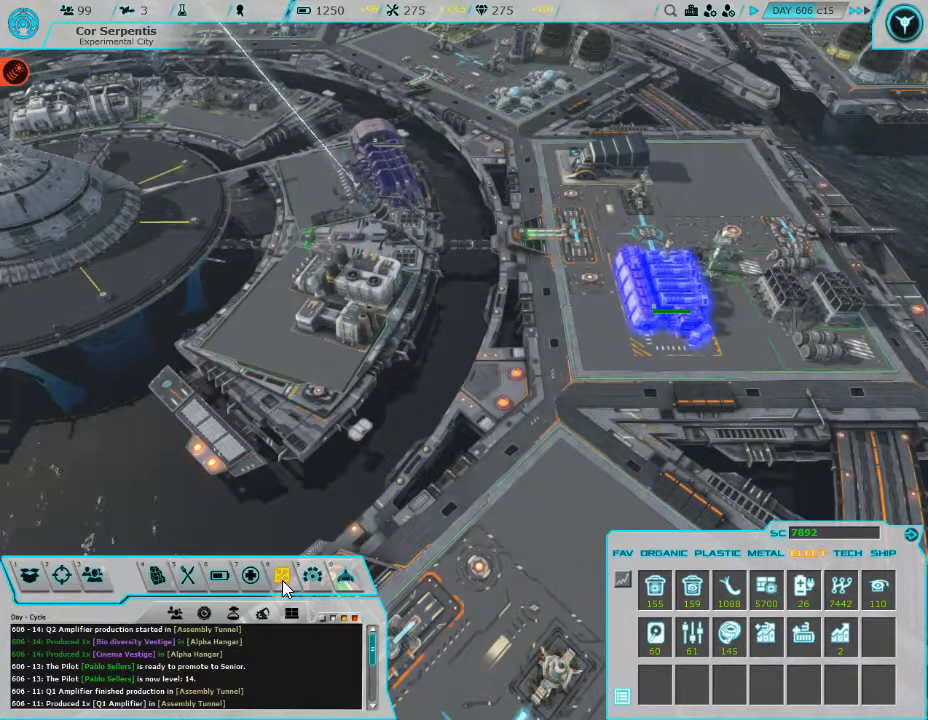
Select a research topic in the Knowledge tree, close the Food overview, and show the Ship Factory's staff chart
{"action": "left_click", "coordinate": [280, 576]}
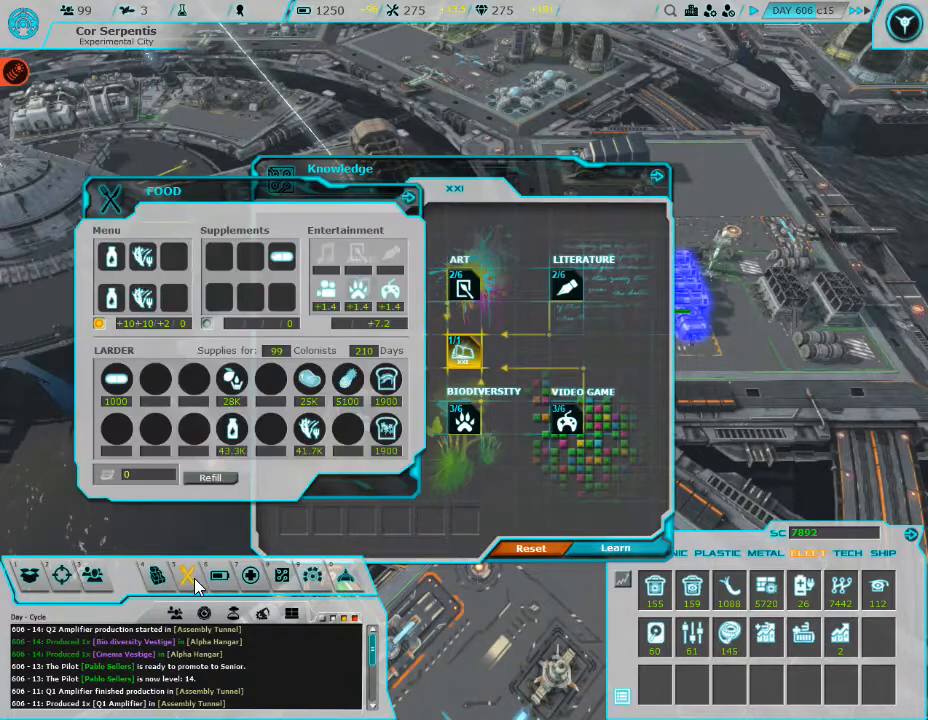
{"action": "mouse_move", "coordinate": [464, 414]}
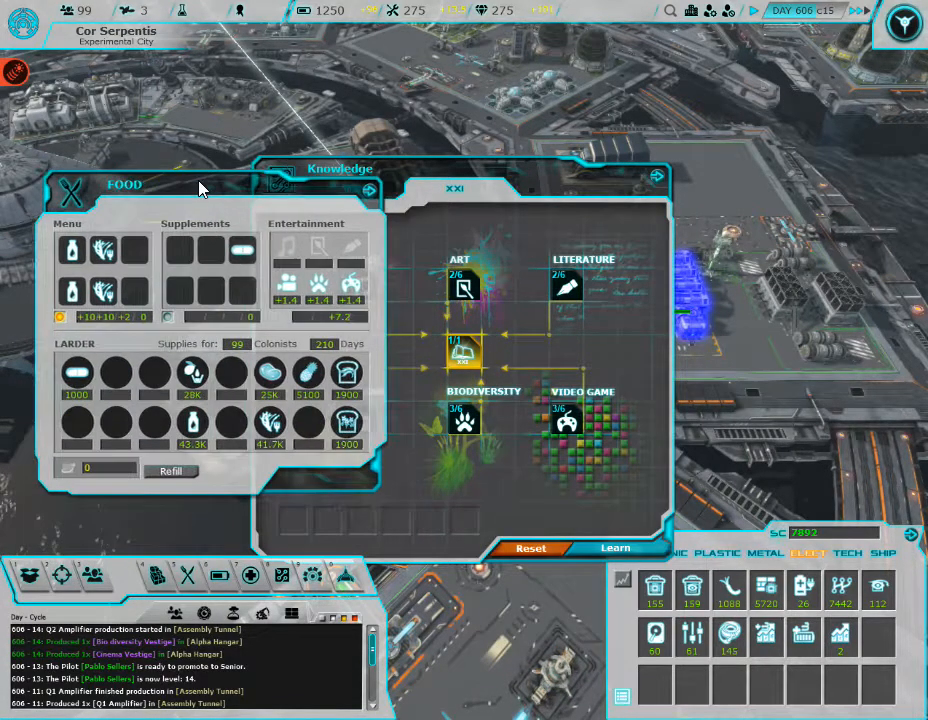
{"action": "left_click", "coordinate": [464, 418]}
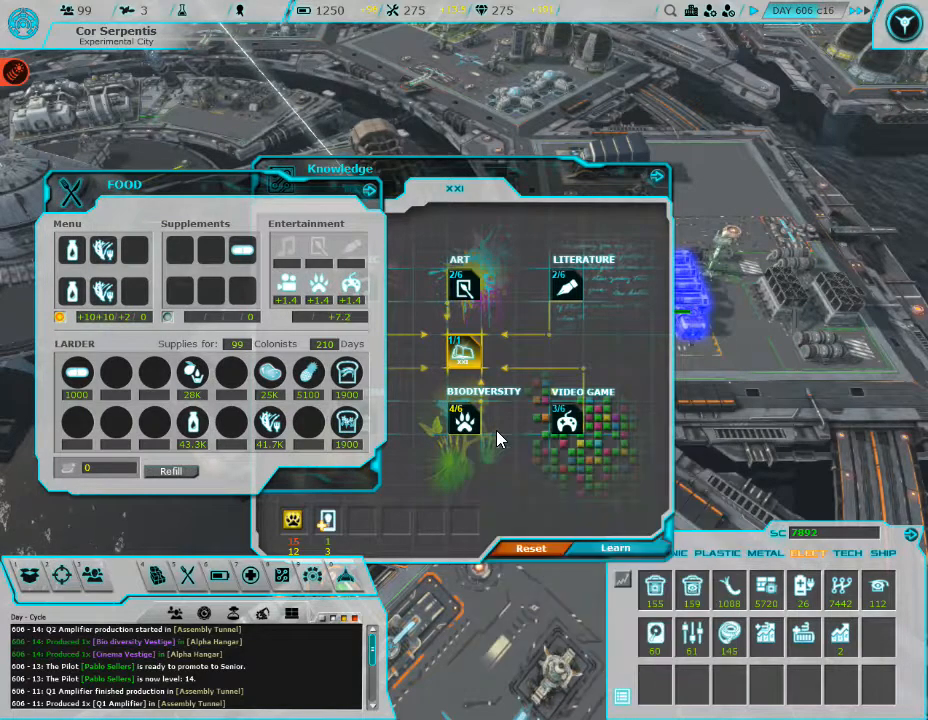
{"action": "mouse_move", "coordinate": [464, 420]}
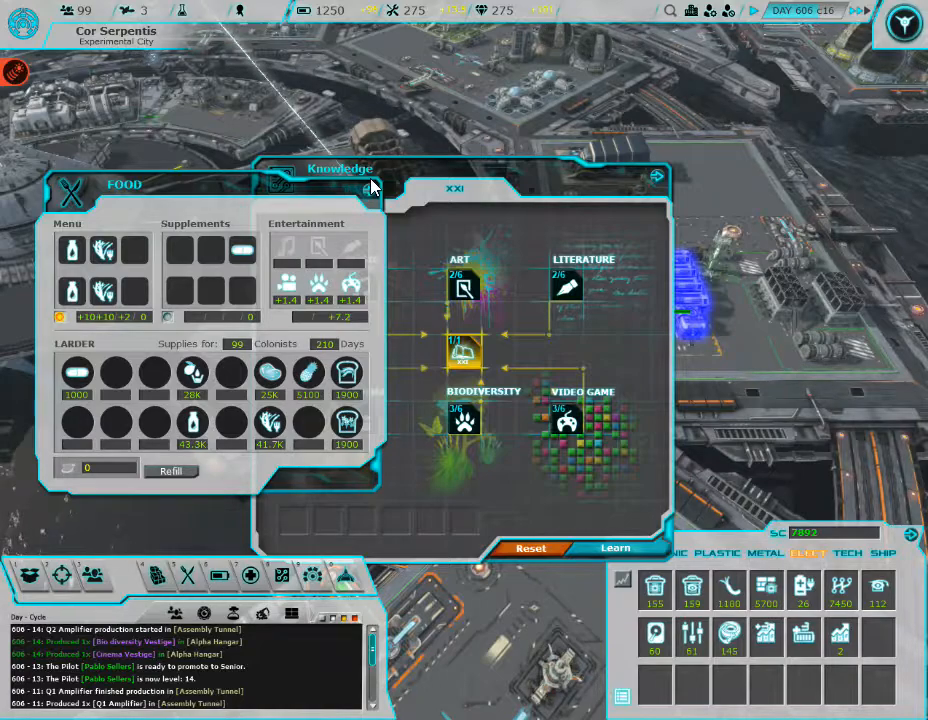
{"action": "left_click", "coordinate": [656, 176]}
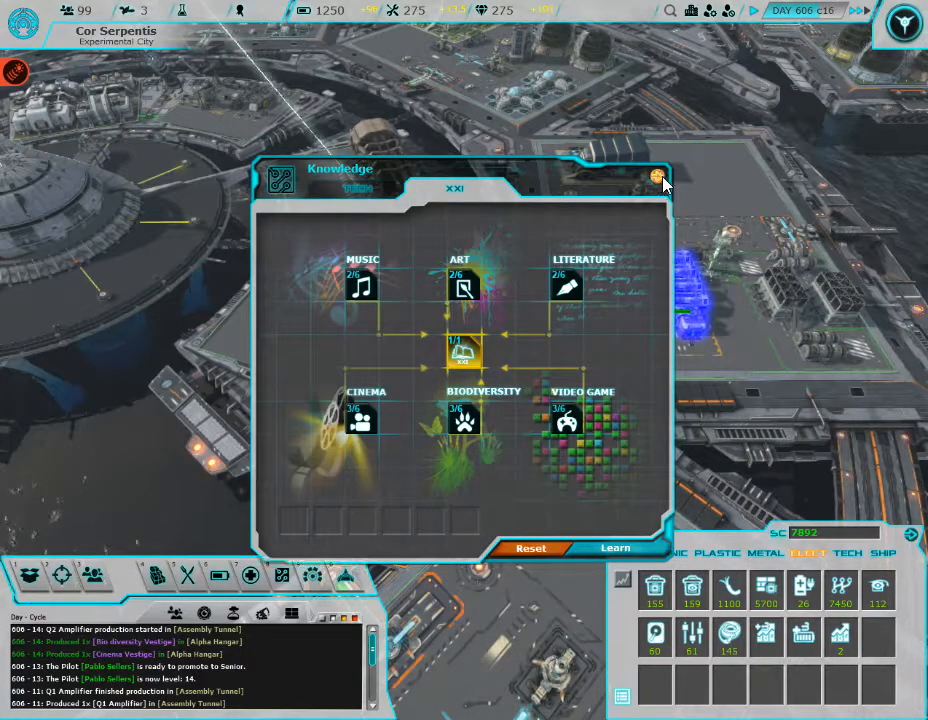
{"action": "left_click", "coordinate": [660, 176]}
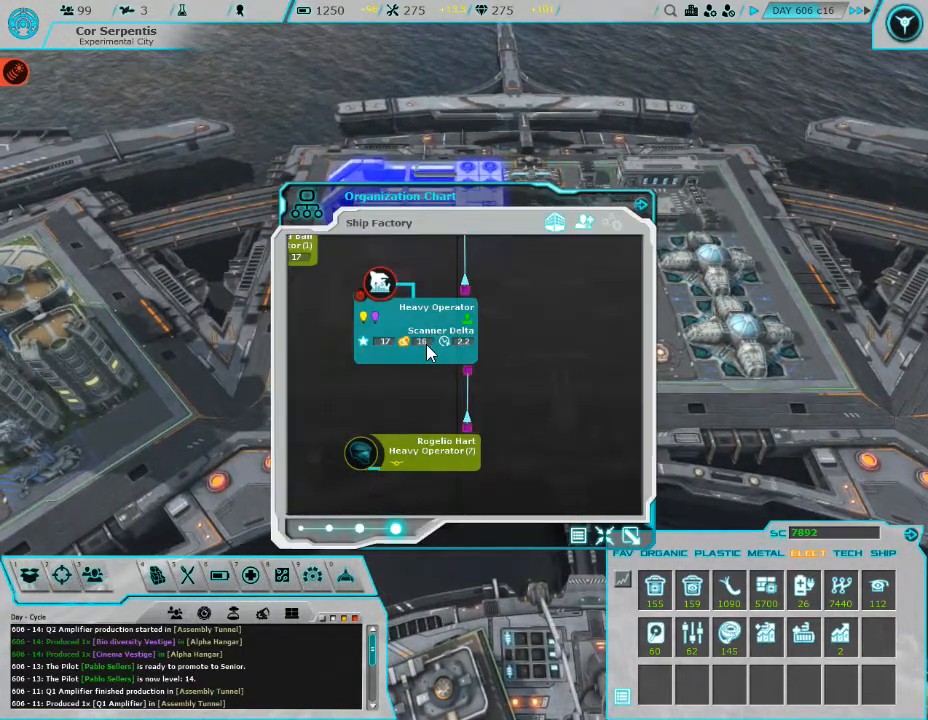
Review the Scanner Delta production details and close the Ship Factory's staff chart
{"action": "left_click", "coordinate": [440, 330]}
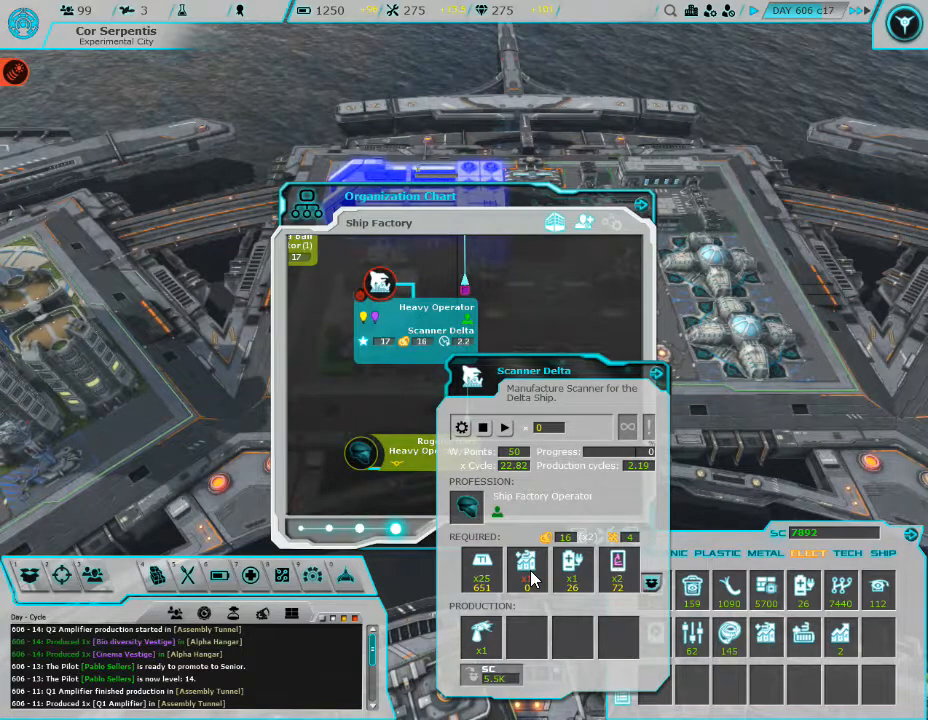
{"action": "mouse_move", "coordinate": [538, 558]}
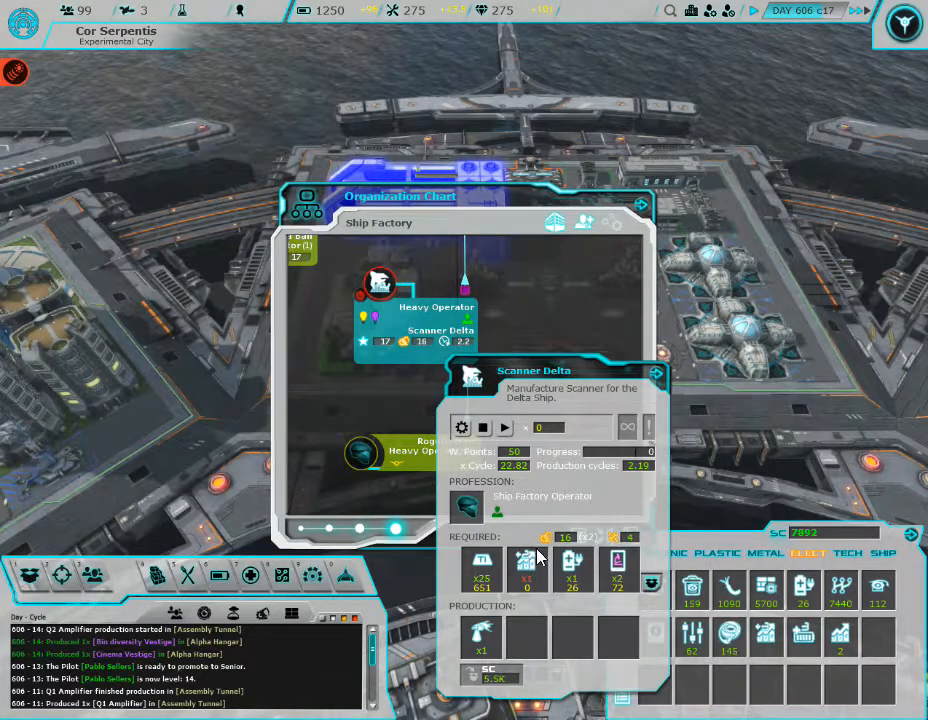
{"action": "mouse_move", "coordinate": [528, 564]}
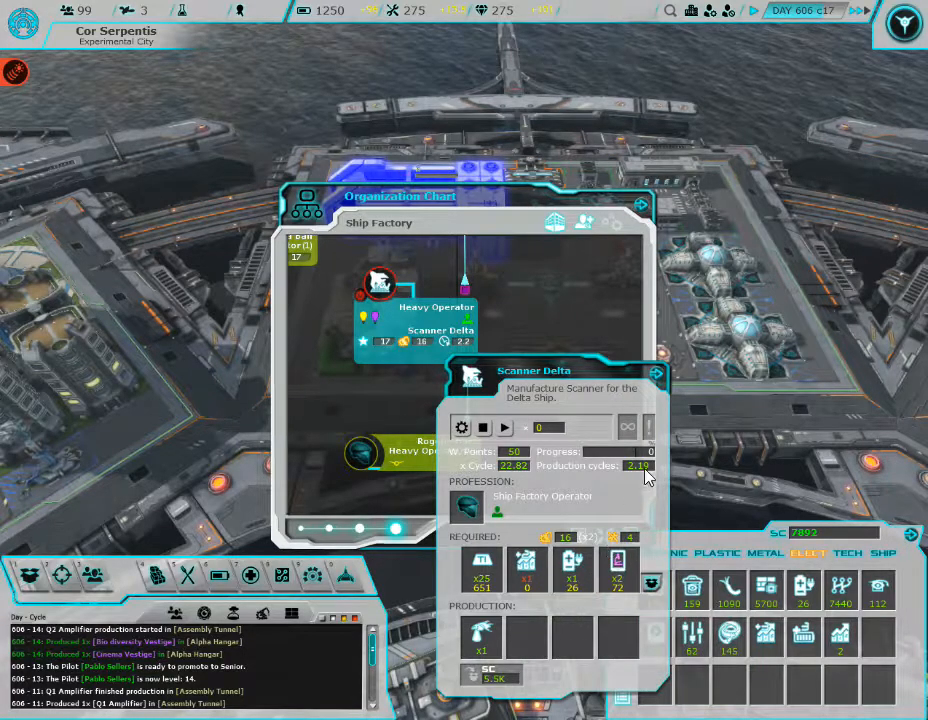
{"action": "left_click", "coordinate": [656, 374]}
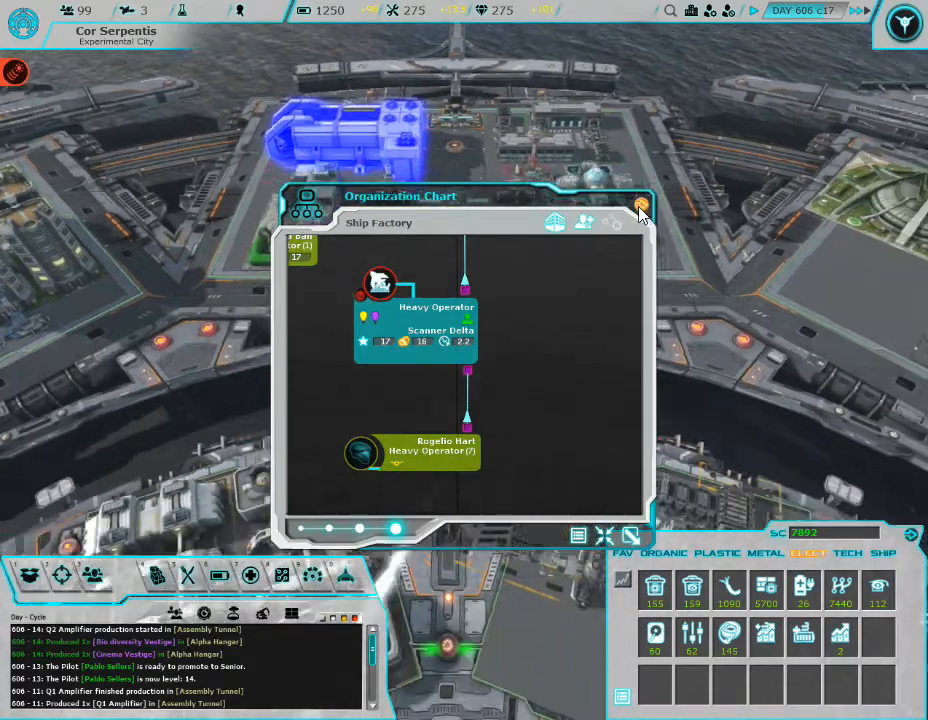
{"action": "left_click", "coordinate": [640, 206]}
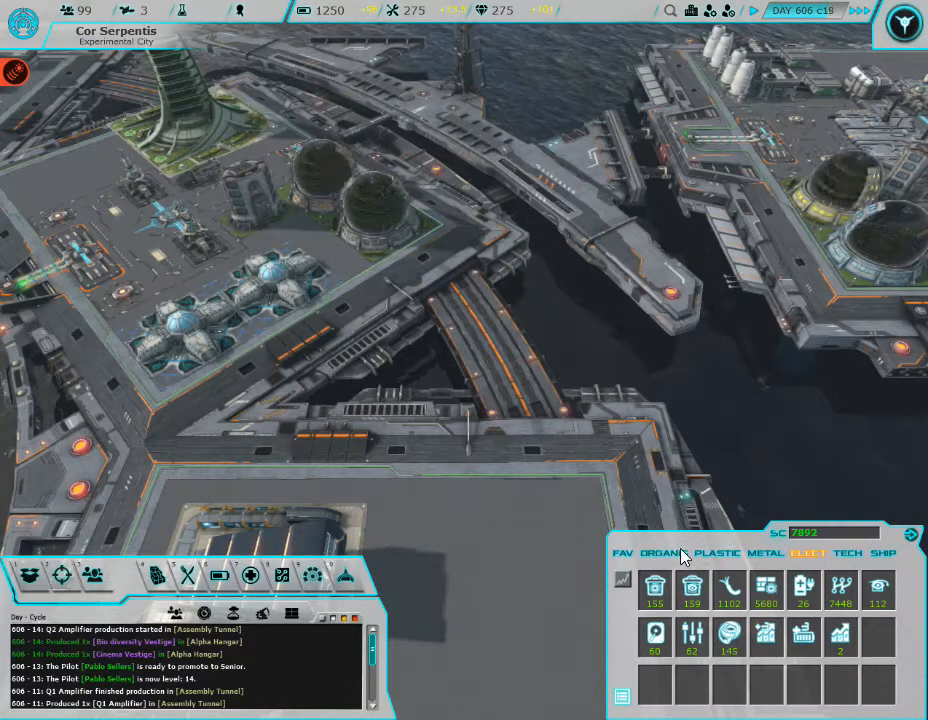
Show organic stock and start Seaweed Fattening production at the Seaweed Farm
{"action": "left_click", "coordinate": [662, 552]}
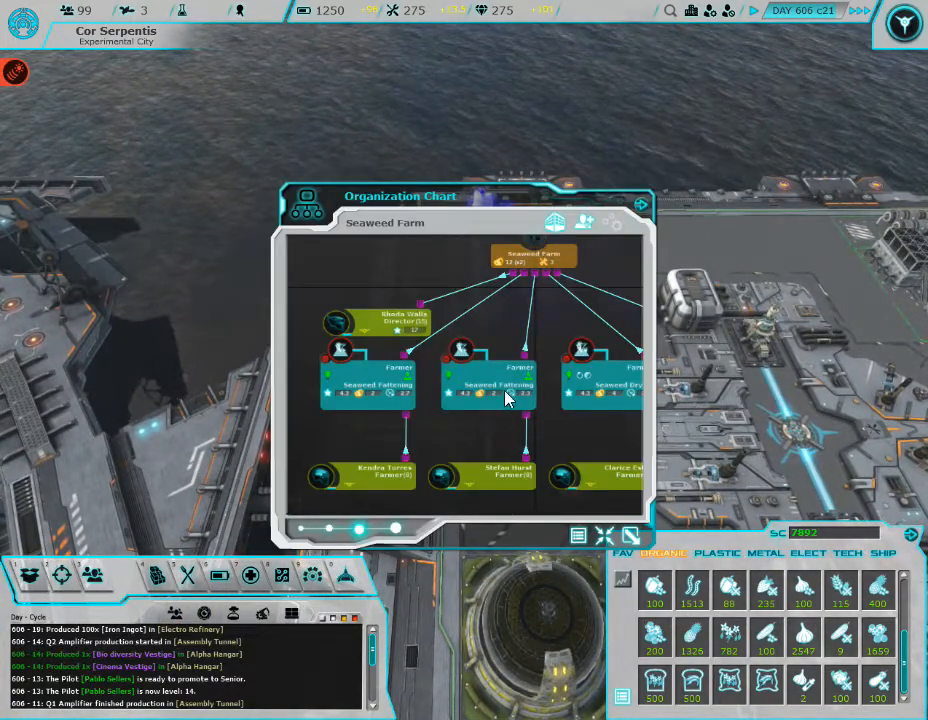
{"action": "left_click", "coordinate": [490, 384]}
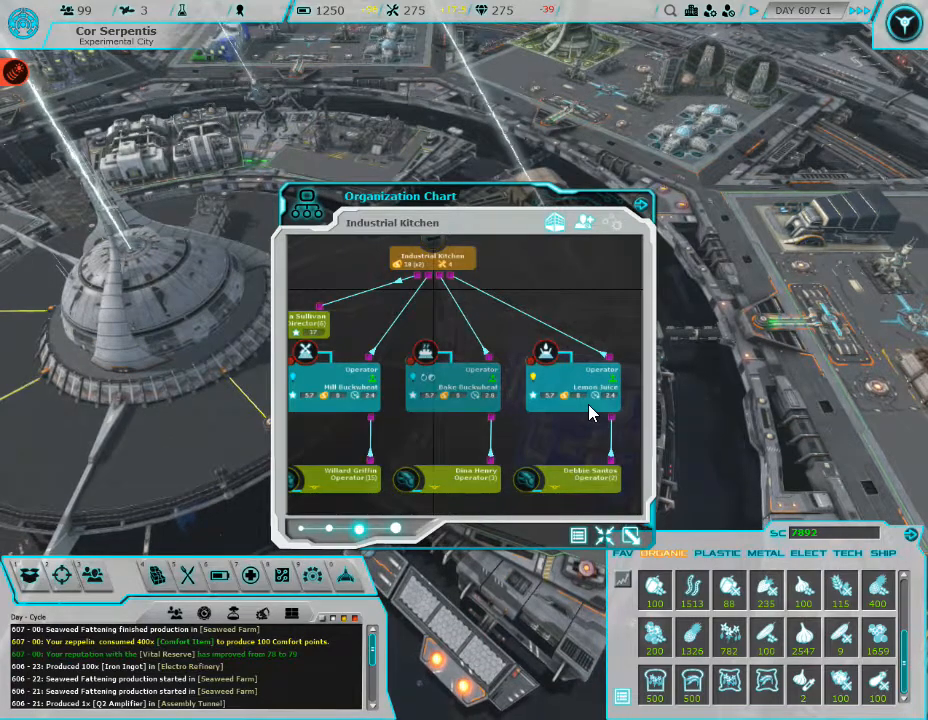
Start Lemon Juice production, then show the Mill Buckwheat worker's available productions
{"action": "left_click", "coordinate": [572, 390]}
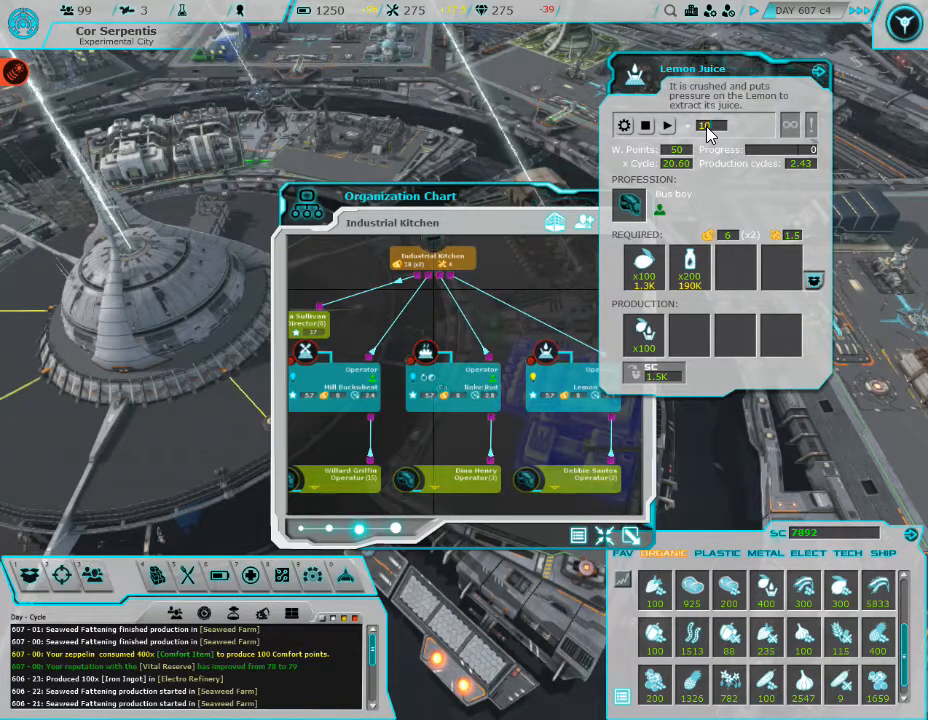
{"action": "left_click", "coordinate": [668, 124]}
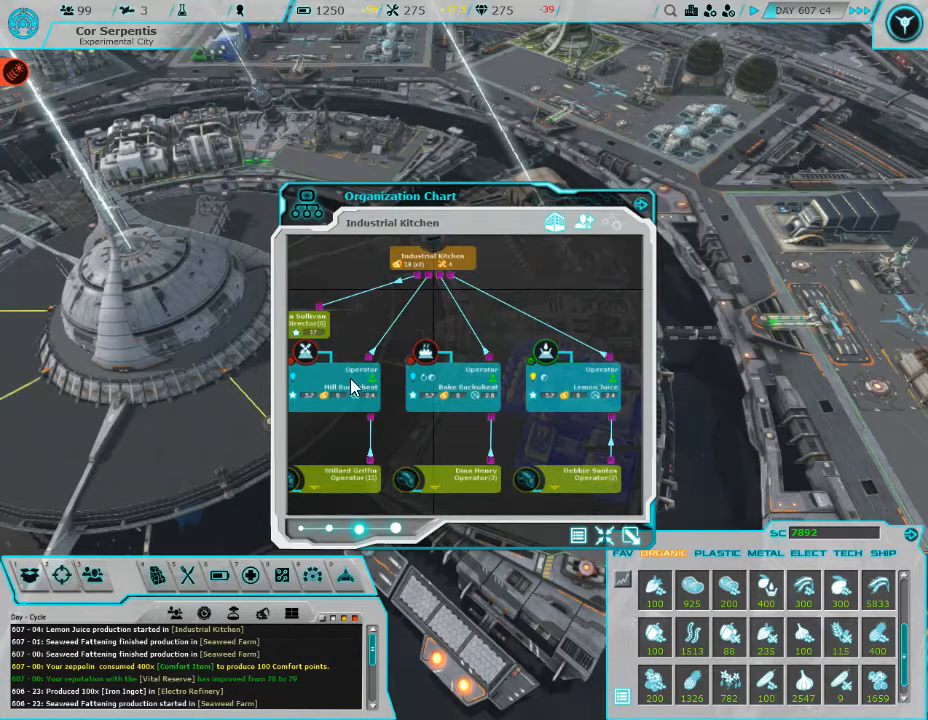
{"action": "left_click", "coordinate": [350, 384]}
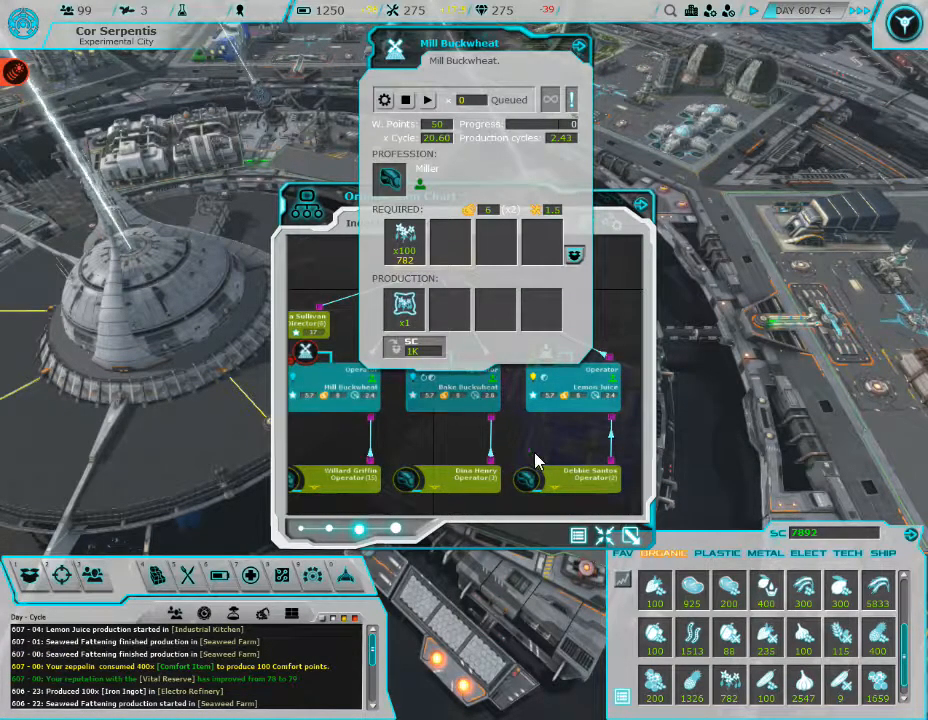
{"action": "left_click", "coordinate": [452, 388]}
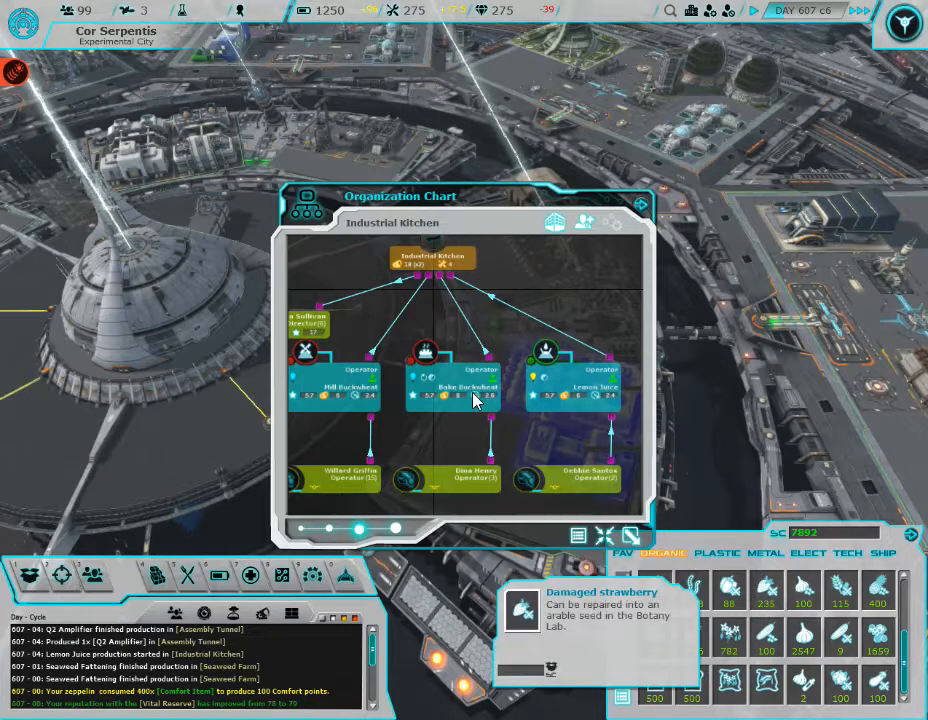
{"action": "left_click", "coordinate": [470, 388]}
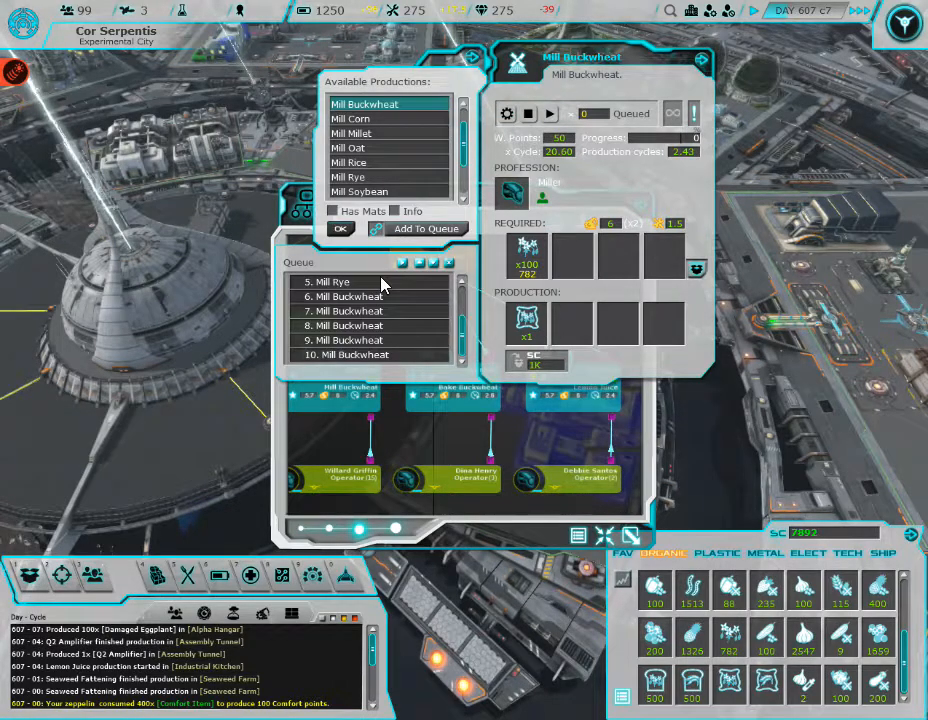
Remove the Mill Buckwheat orders from the queue and start the remaining Mill Rye runs
{"action": "left_click", "coordinate": [334, 280]}
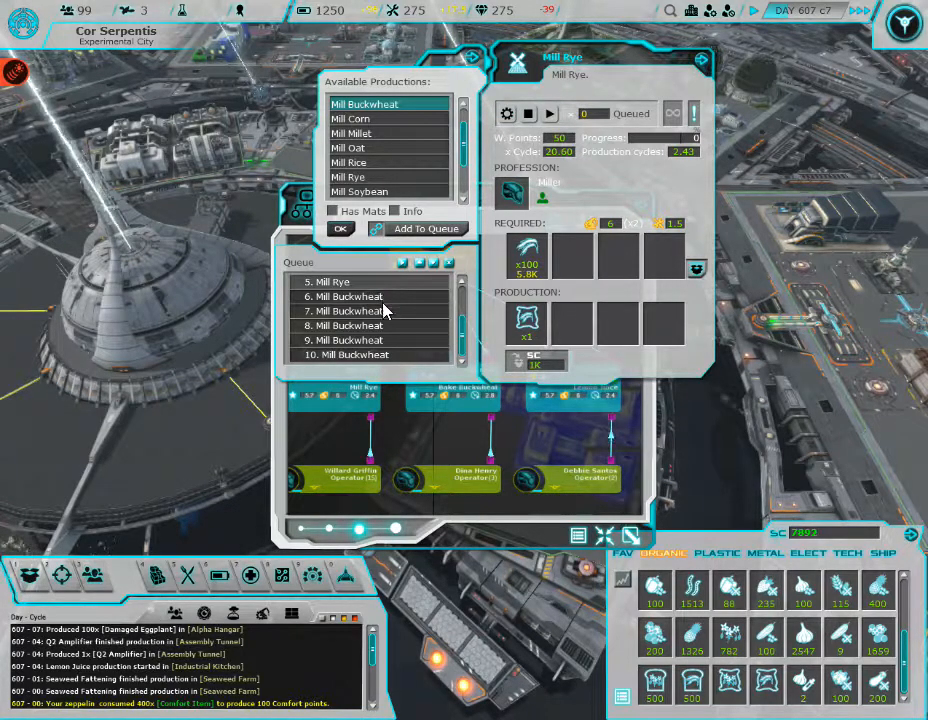
{"action": "left_click", "coordinate": [348, 280]}
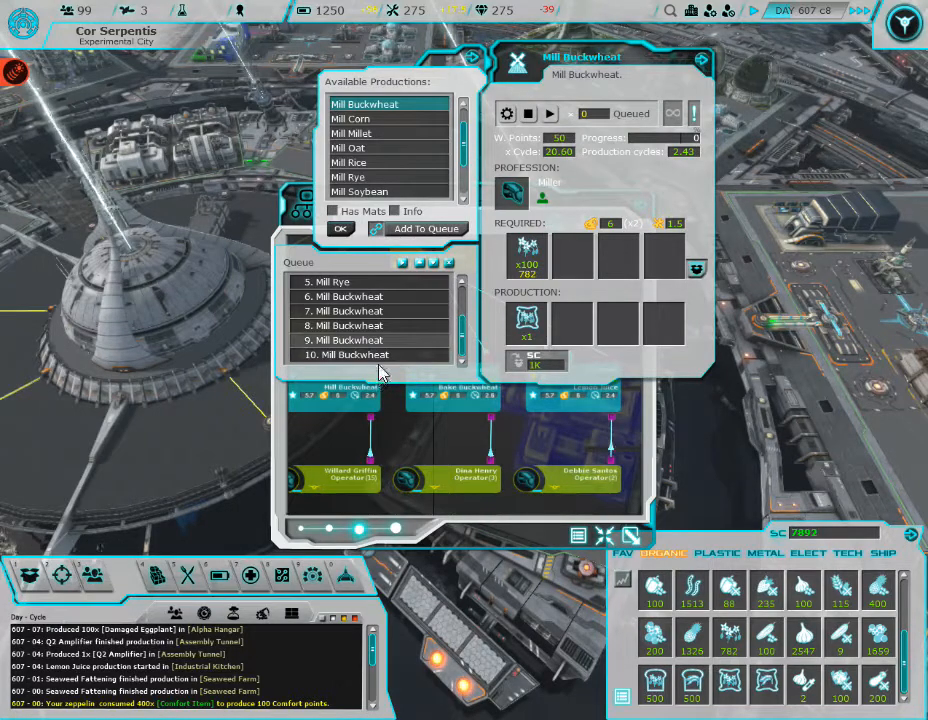
{"action": "mouse_move", "coordinate": [448, 264]}
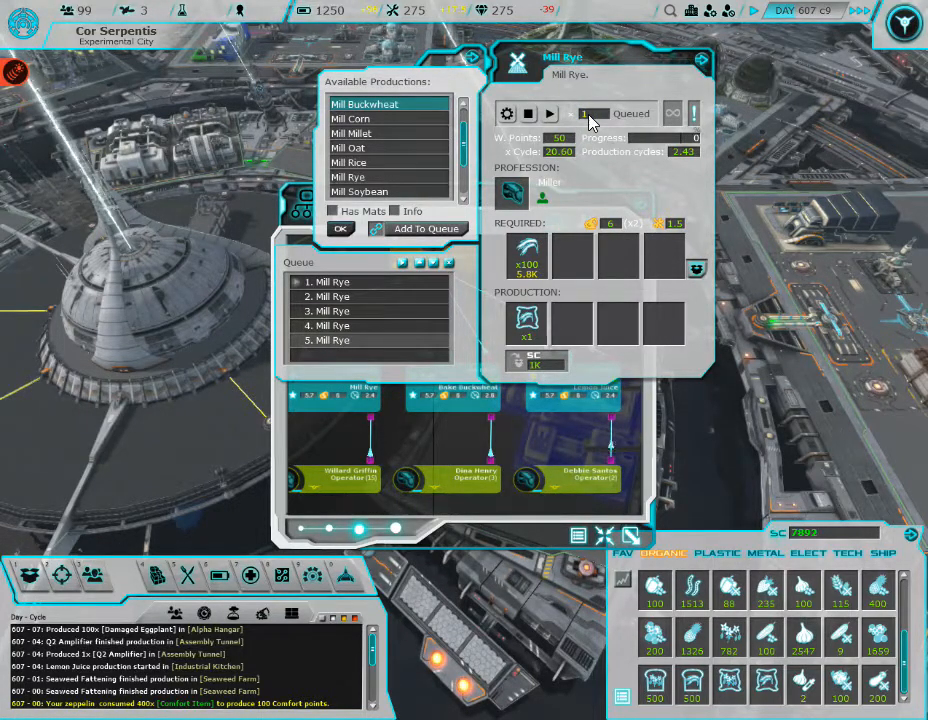
{"action": "left_click", "coordinate": [550, 112]}
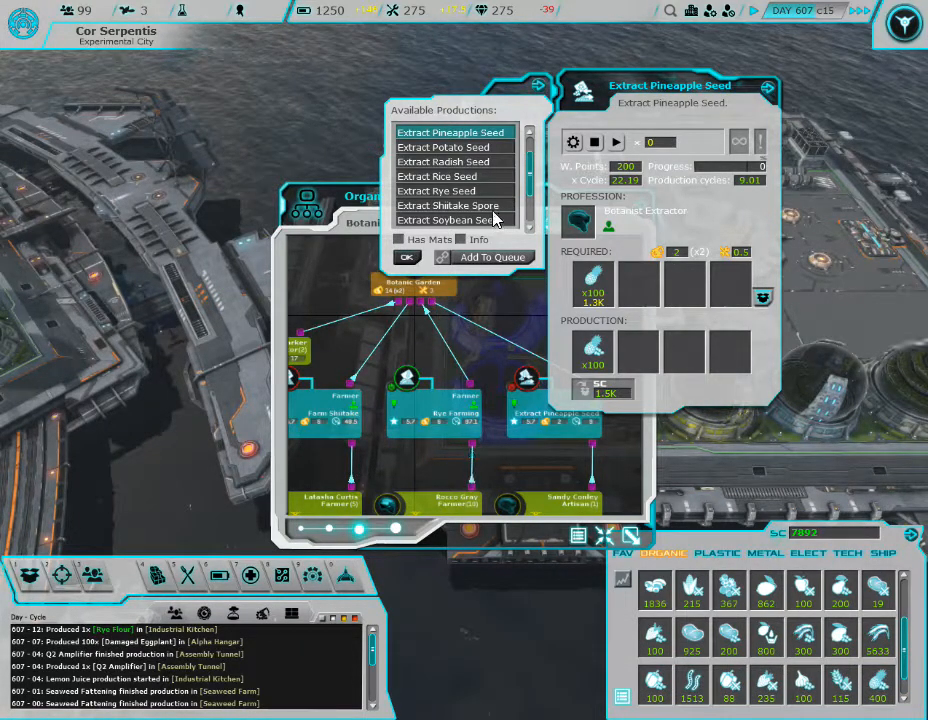
Queue Auricularia, Maitake and Nigrella spore extractions for the seed extractor
{"action": "scroll", "scroll_direction": "up", "scroll_amount": 3}
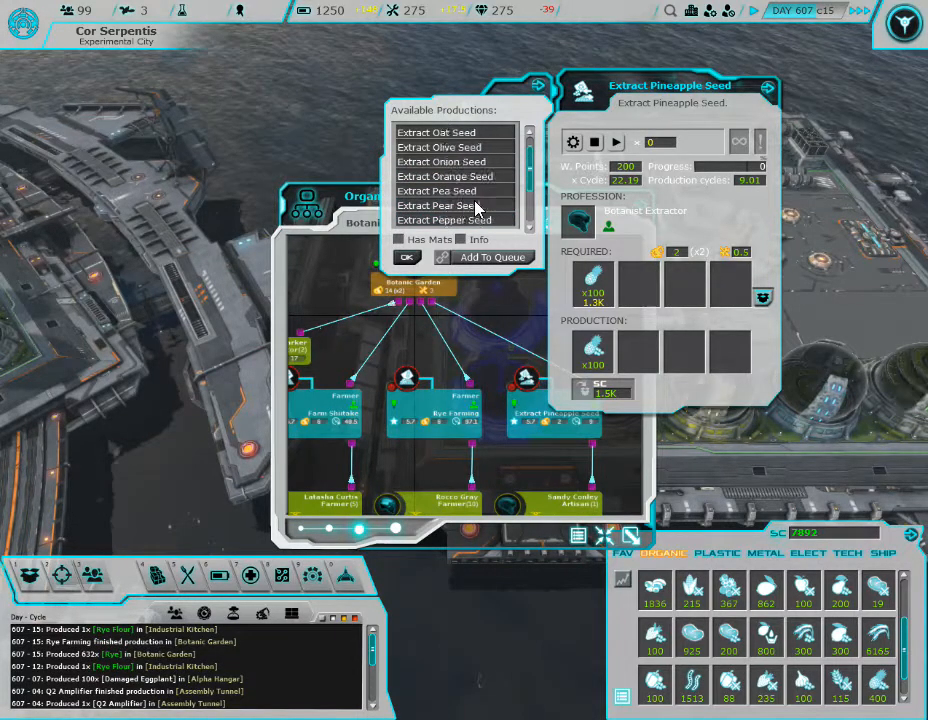
{"action": "scroll", "scroll_direction": "up", "scroll_amount": 3}
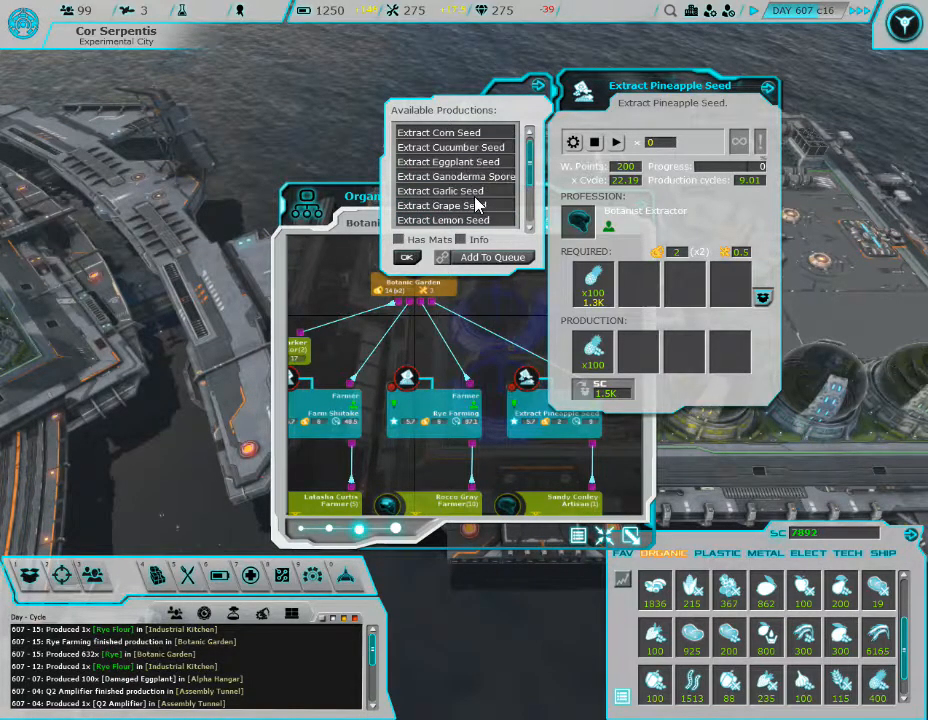
{"action": "scroll", "scroll_direction": "up", "scroll_amount": 3}
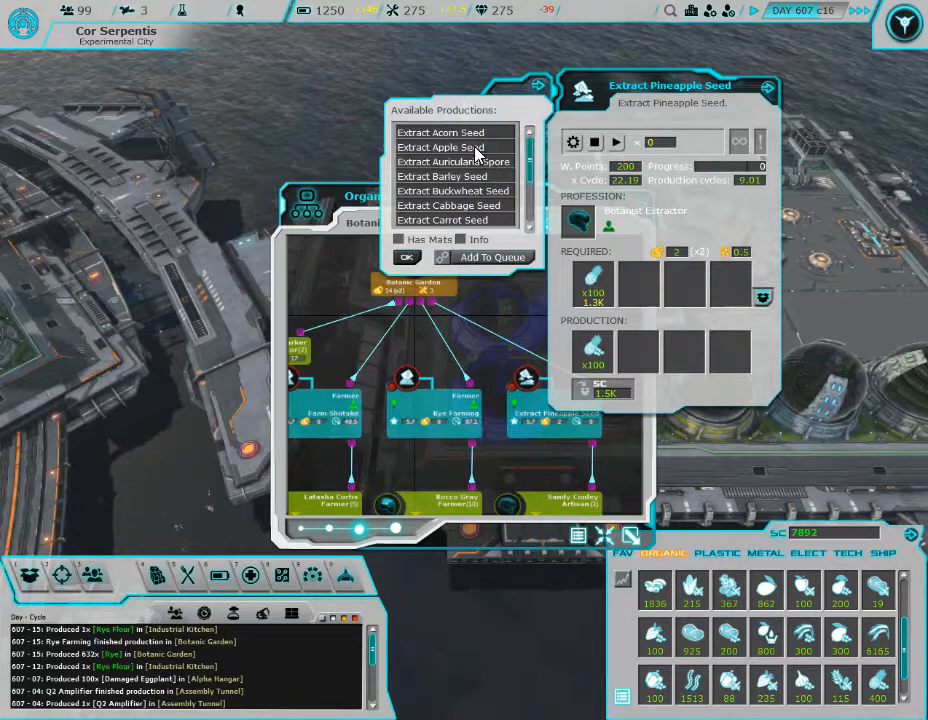
{"action": "left_click", "coordinate": [452, 160]}
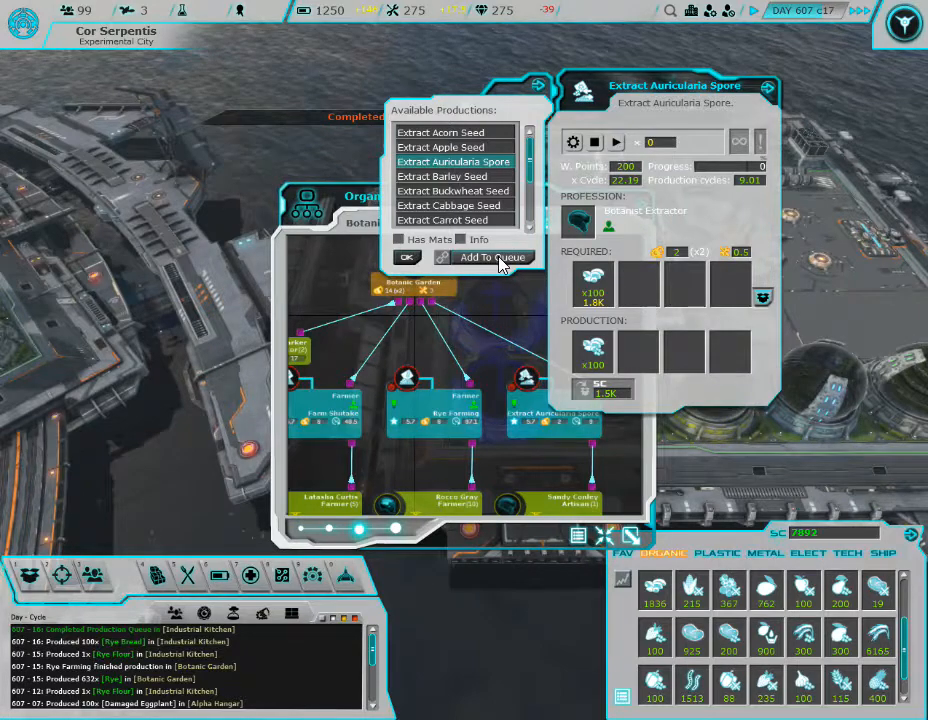
{"action": "left_click", "coordinate": [488, 256]}
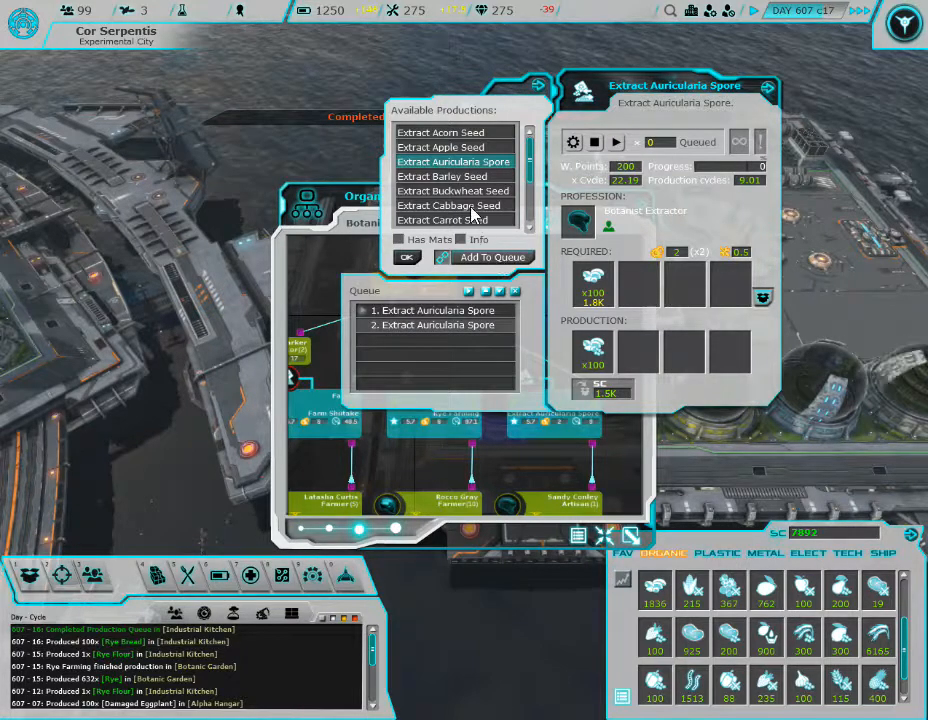
{"action": "scroll", "scroll_direction": "down", "scroll_amount": 3}
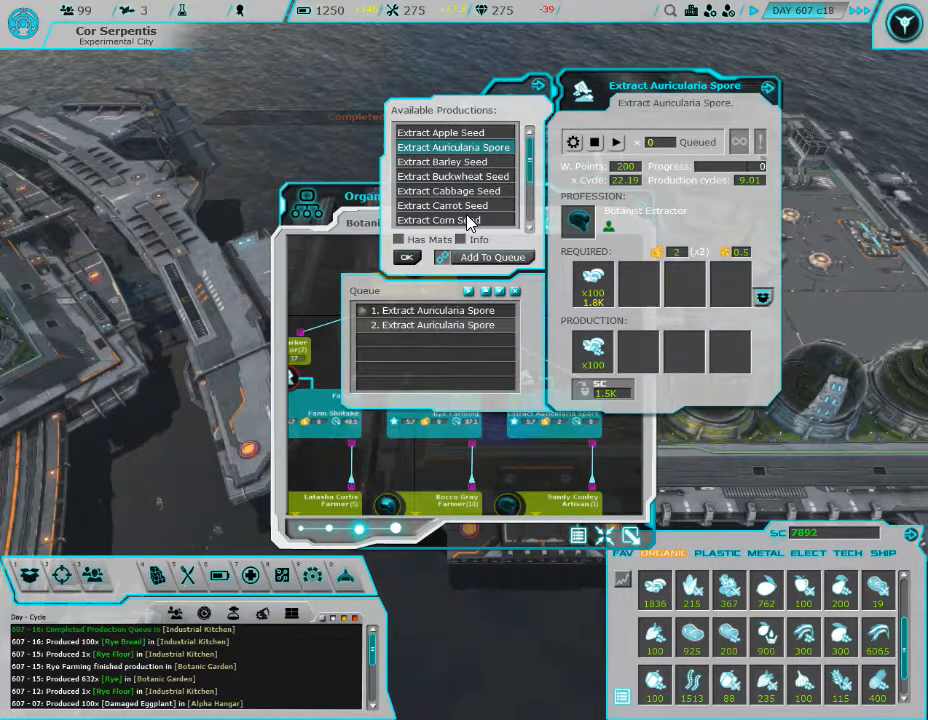
{"action": "scroll", "scroll_direction": "down", "scroll_amount": 3}
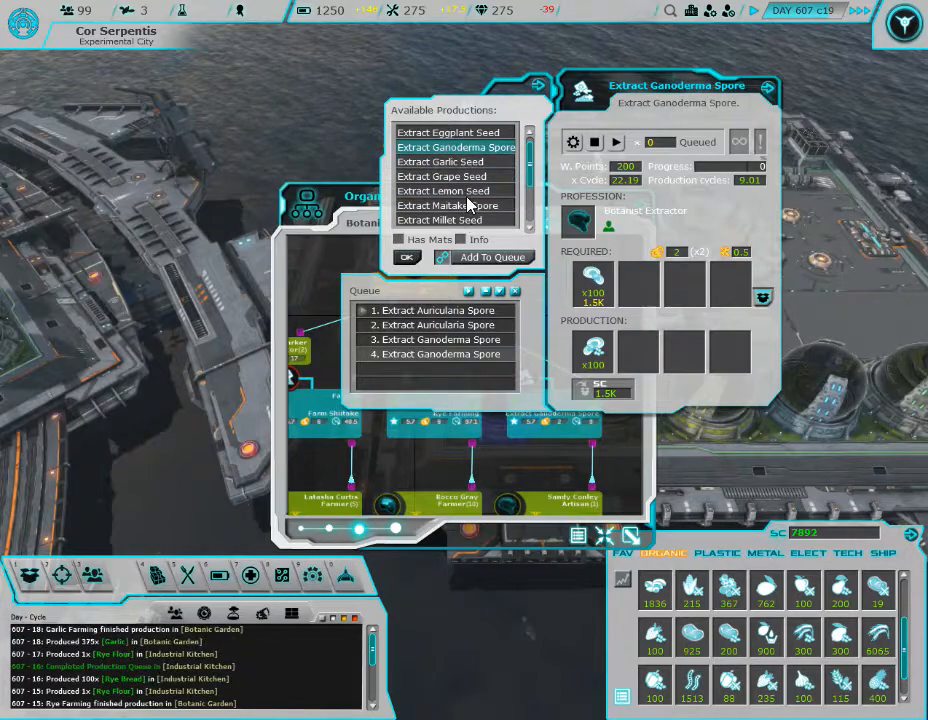
{"action": "left_click", "coordinate": [450, 204]}
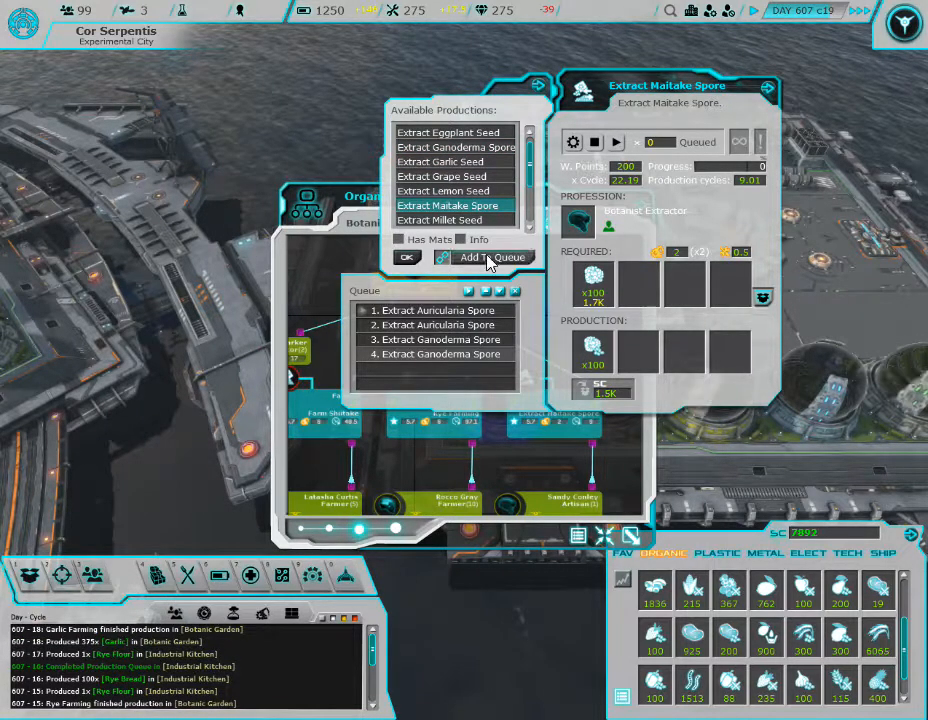
{"action": "left_click", "coordinate": [490, 256]}
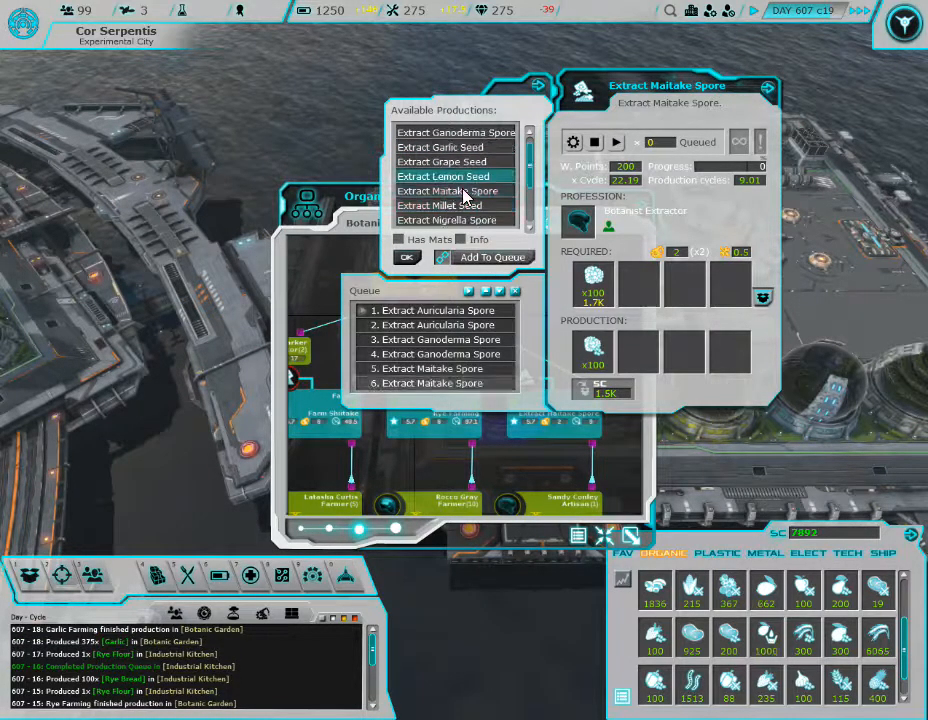
{"action": "left_click", "coordinate": [446, 192]}
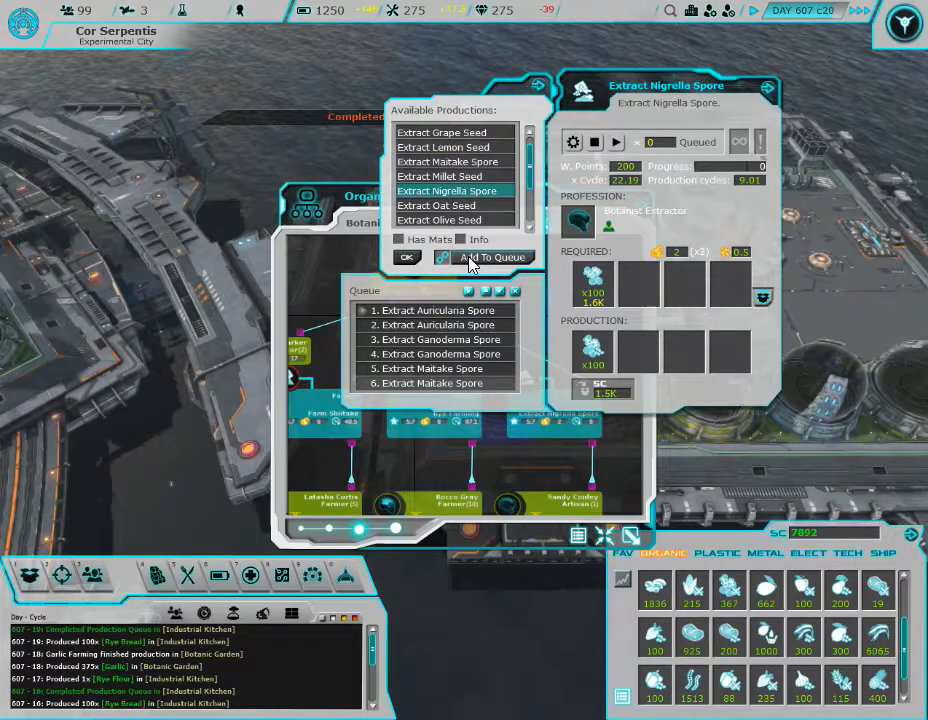
{"action": "left_click", "coordinate": [490, 256]}
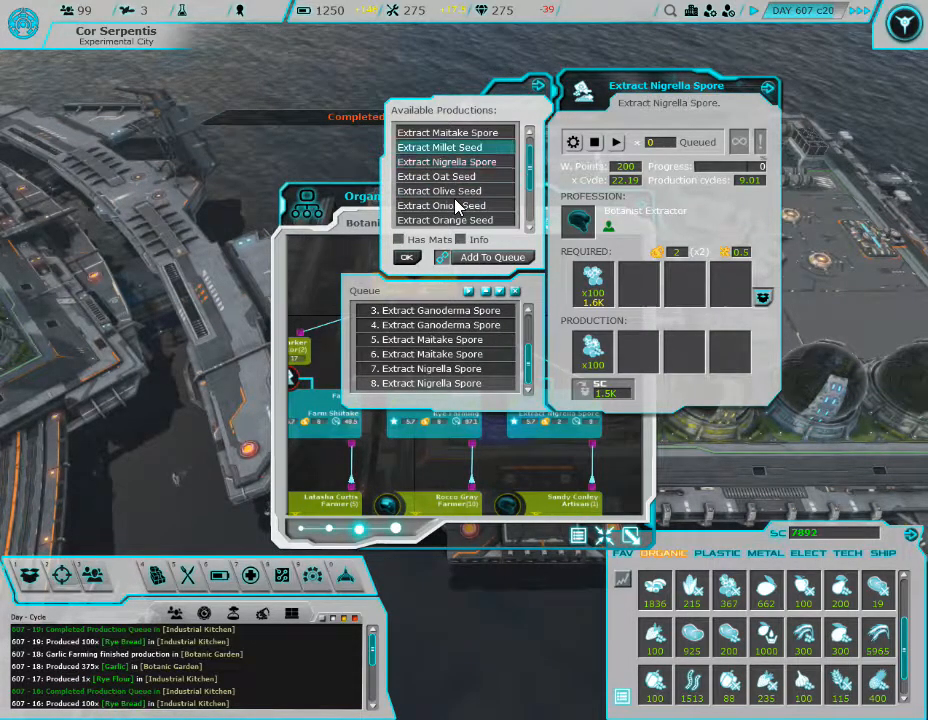
Queue the Shiitake spore extraction and attempt Sorghum seed extraction, refused for lack of materials
{"action": "scroll", "scroll_direction": "down", "scroll_amount": 3}
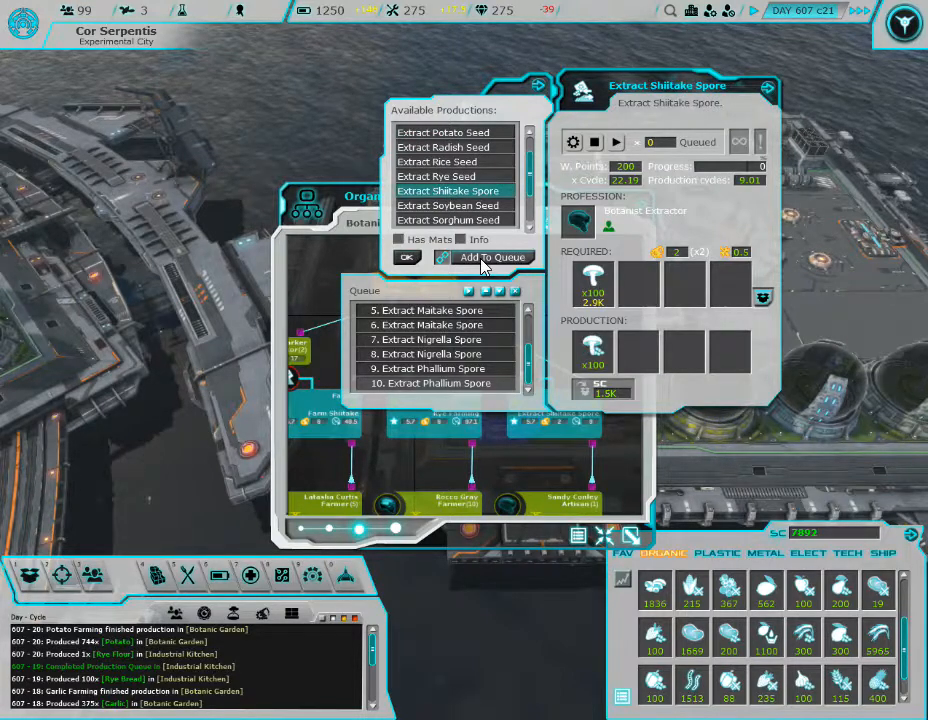
{"action": "left_click", "coordinate": [490, 256]}
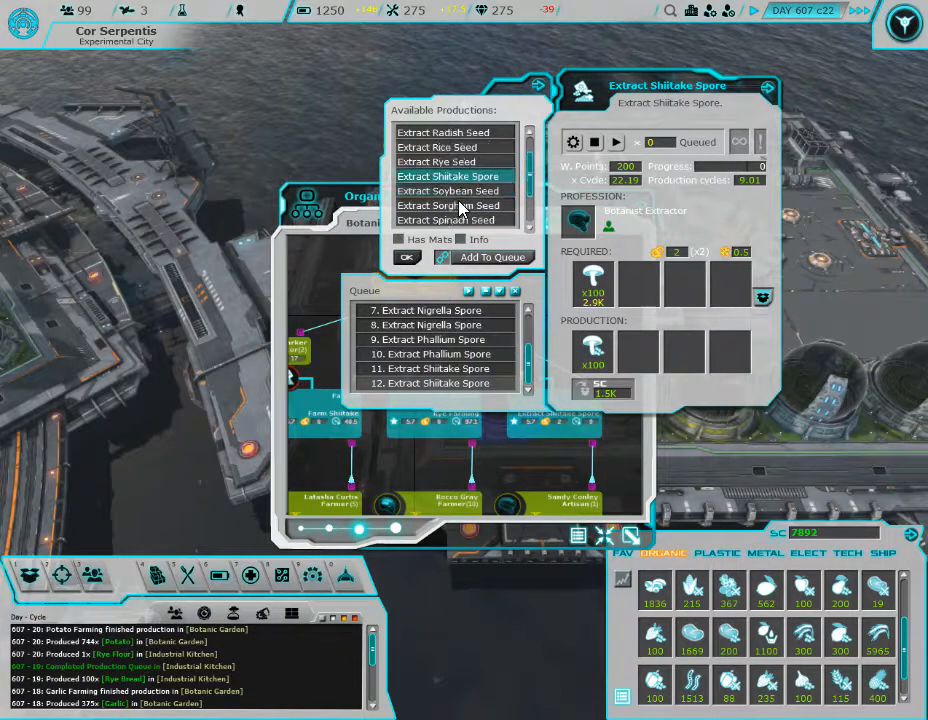
{"action": "scroll", "scroll_direction": "down", "scroll_amount": 3}
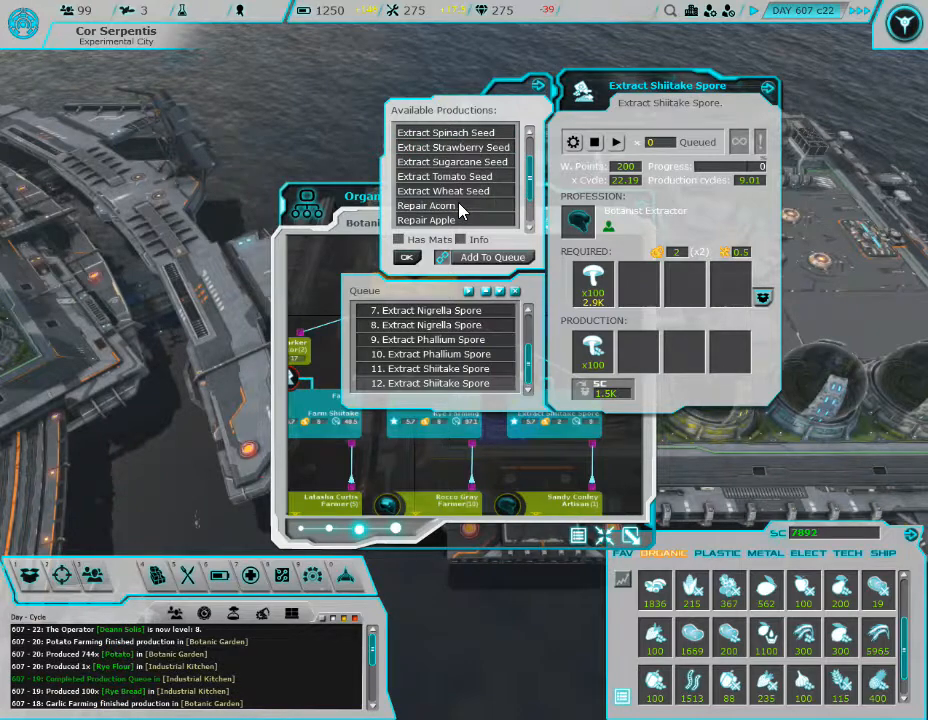
{"action": "scroll", "scroll_direction": "up", "scroll_amount": 3}
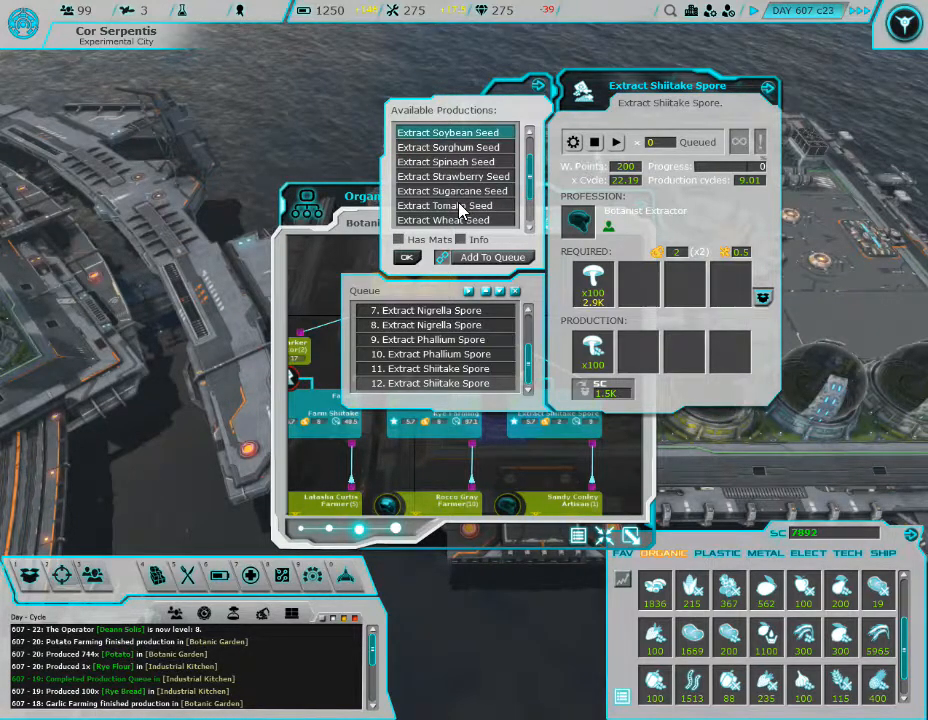
{"action": "scroll", "scroll_direction": "up", "scroll_amount": 3}
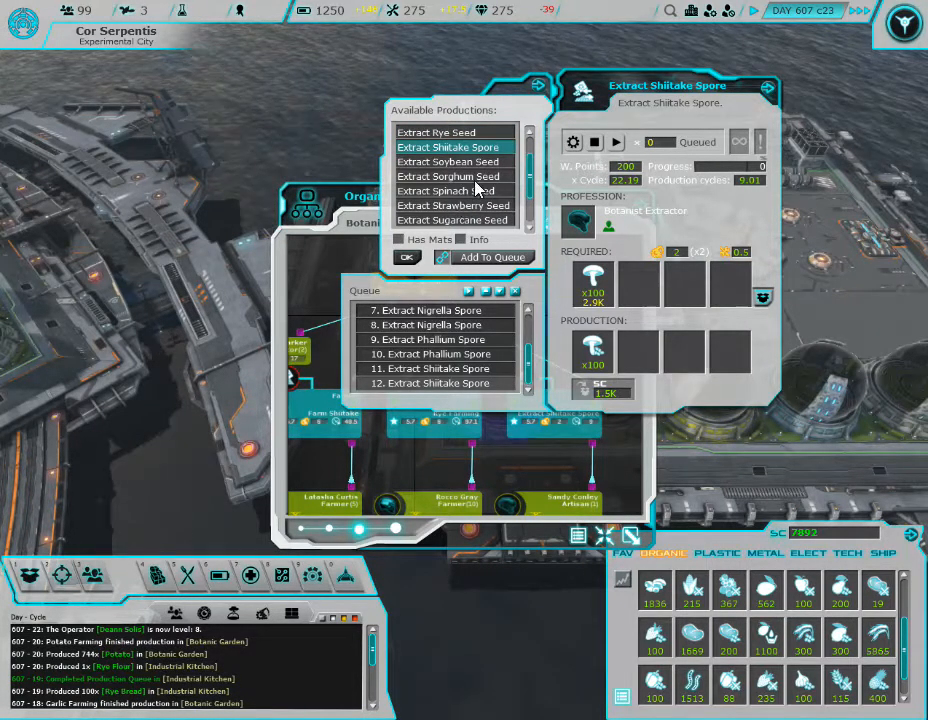
{"action": "left_click", "coordinate": [448, 176]}
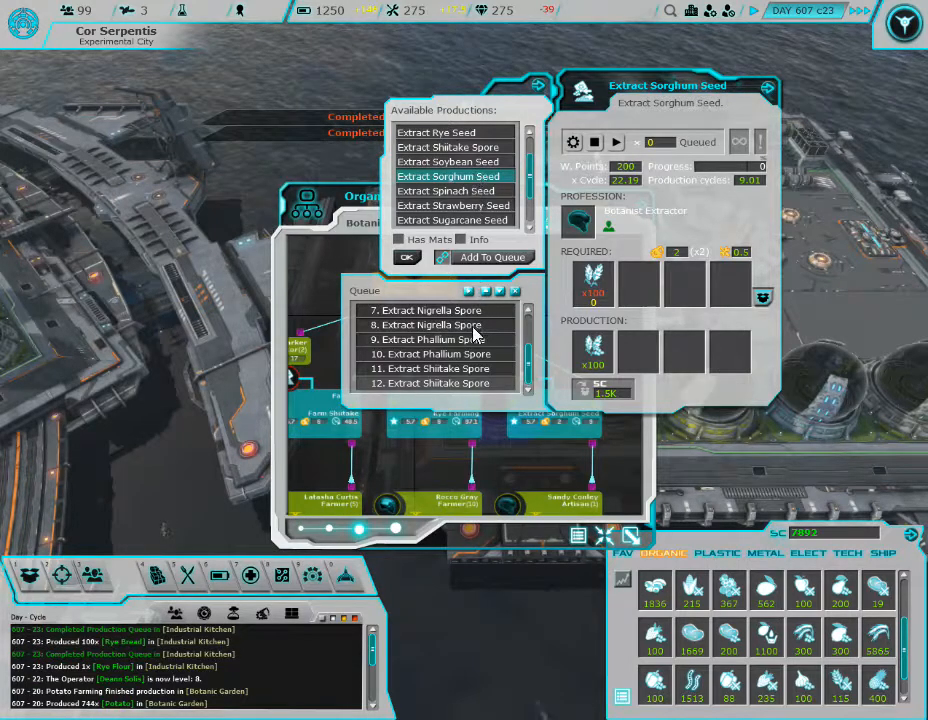
{"action": "scroll", "scroll_direction": "up", "scroll_amount": 3}
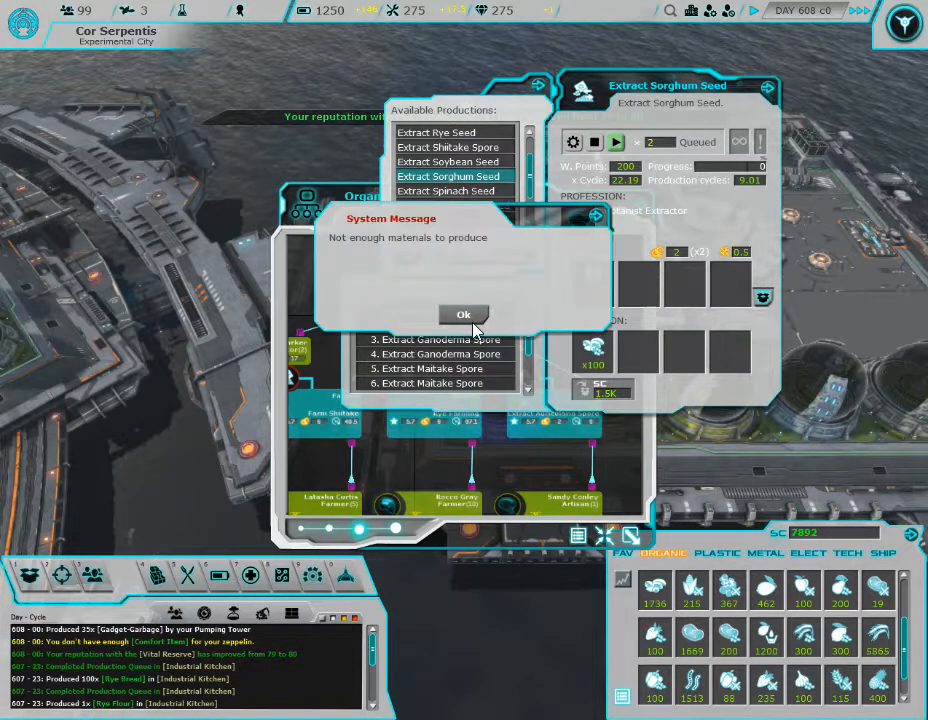
Dismiss the not-enough-materials warning and close the Industrial Kitchen's organization chart
{"action": "left_click", "coordinate": [464, 314]}
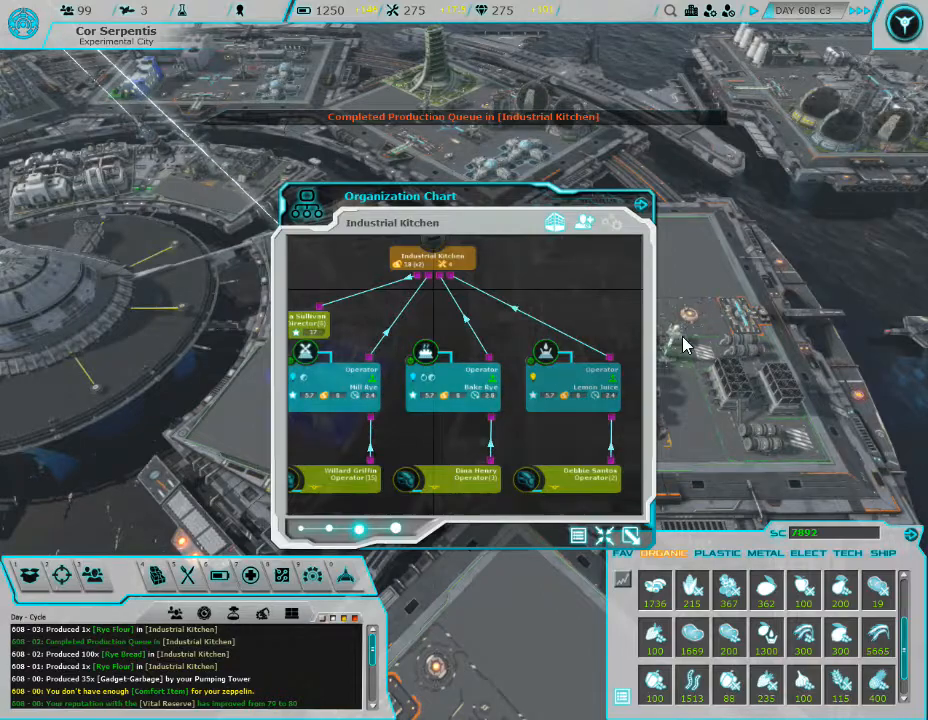
{"action": "left_click", "coordinate": [640, 204]}
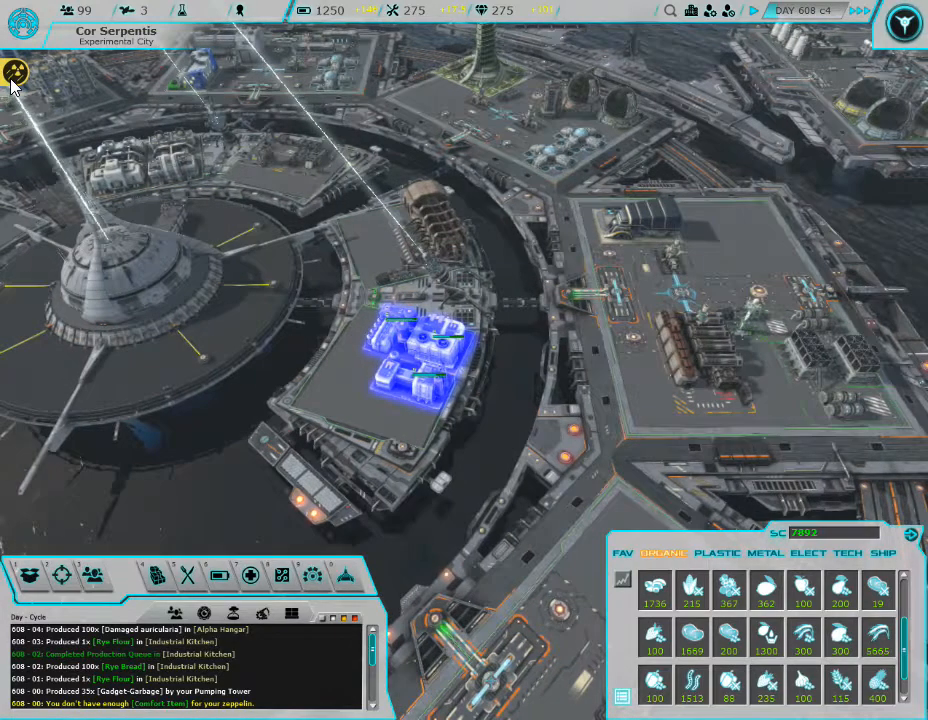
Show the Electro Refinery's organization chart with its Compound Thermal production details
{"action": "left_click", "coordinate": [14, 72]}
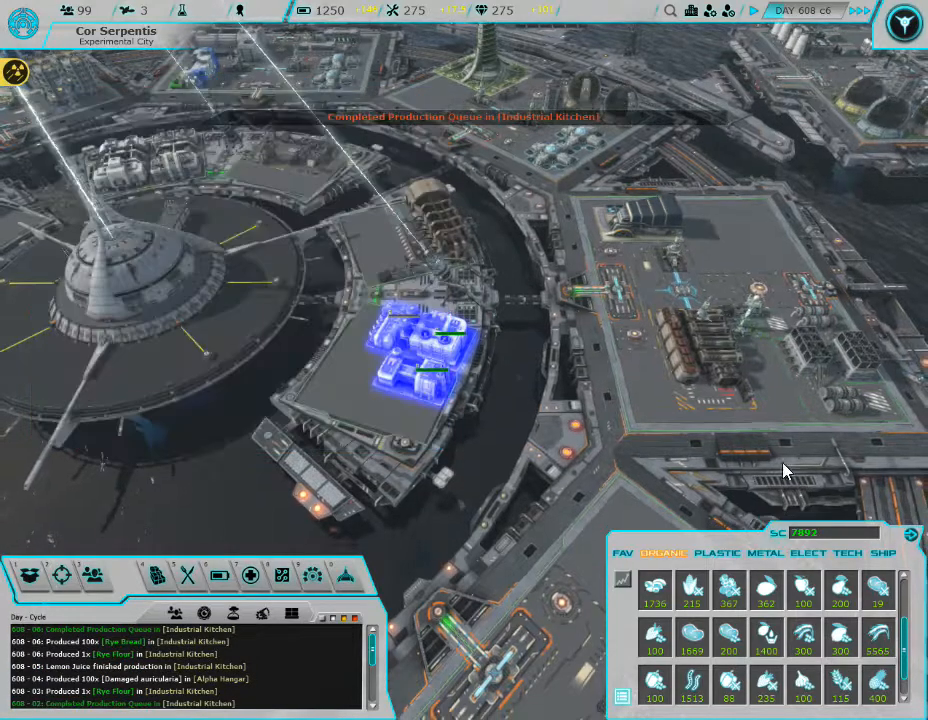
{"action": "left_click", "coordinate": [848, 552]}
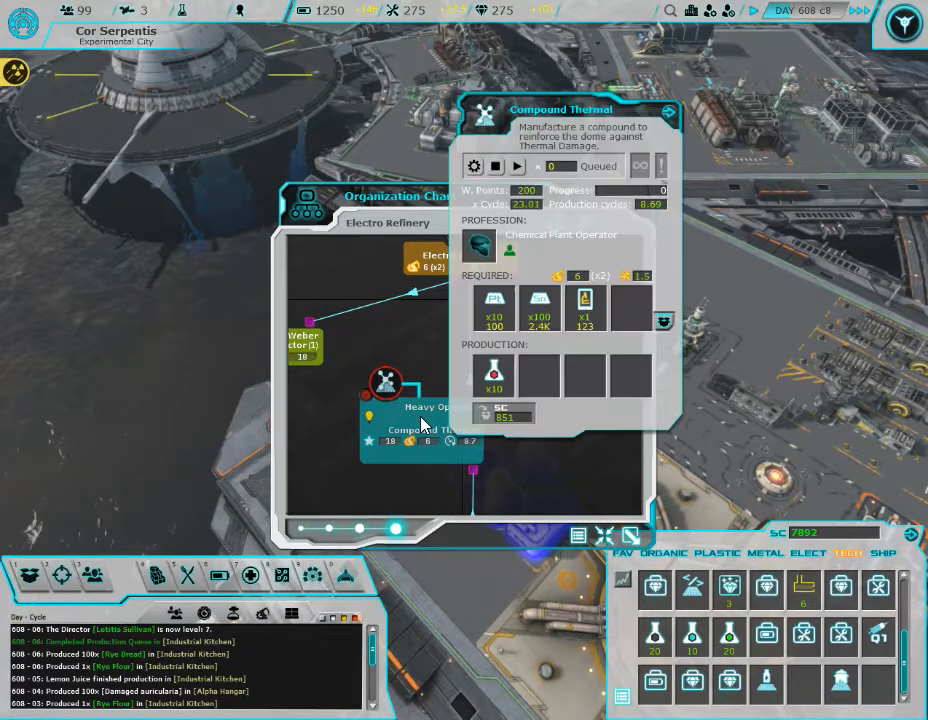
Queue Compound Acid production at the Electro Refinery and close its windows
{"action": "left_click", "coordinate": [474, 166]}
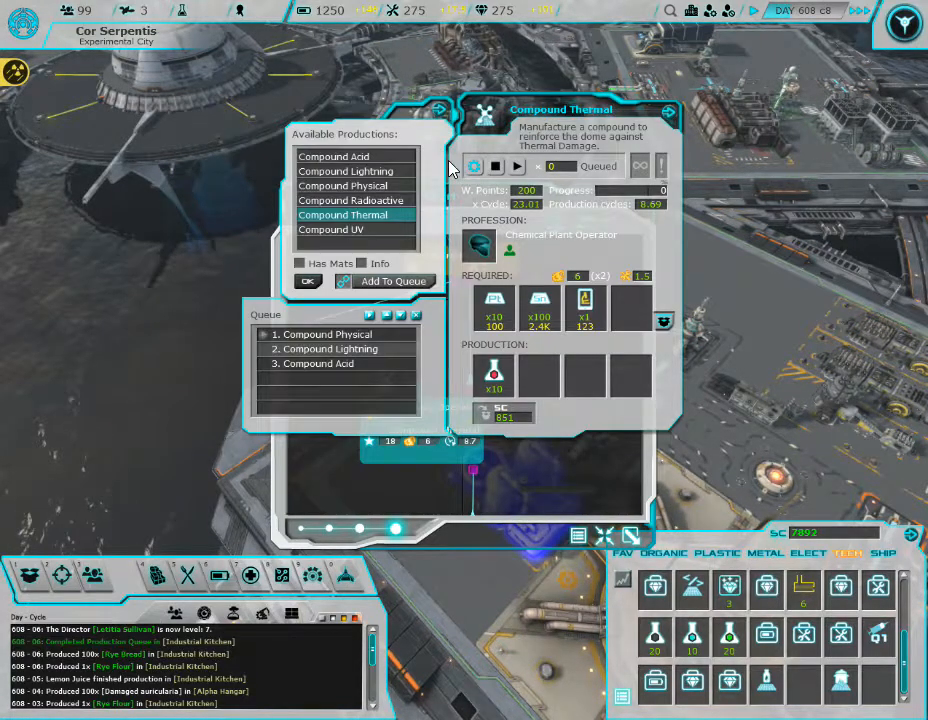
{"action": "left_click", "coordinate": [334, 156]}
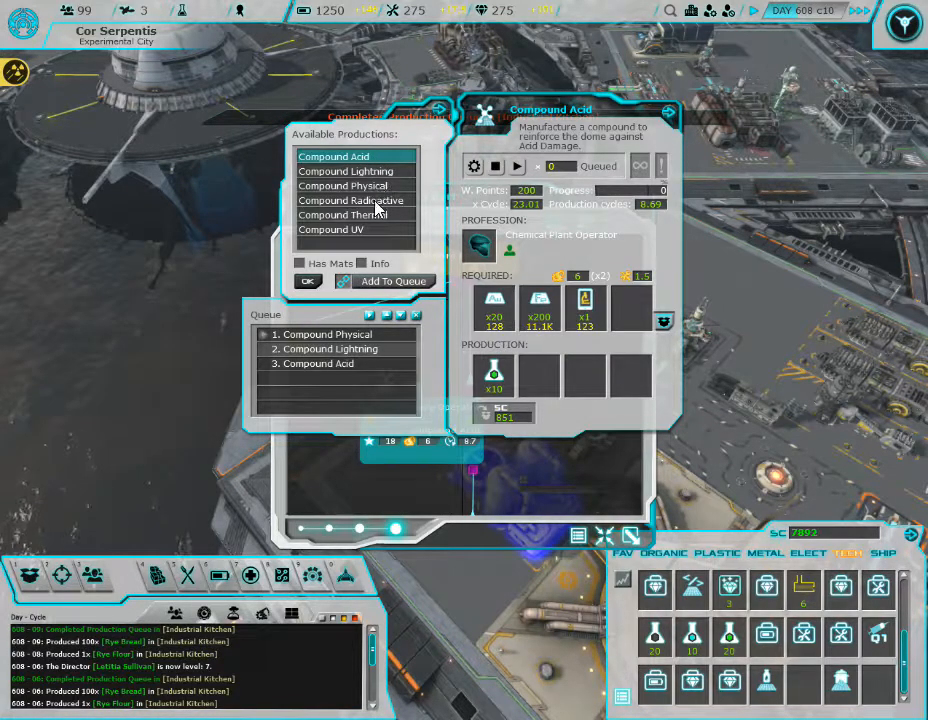
{"action": "left_click", "coordinate": [342, 184]}
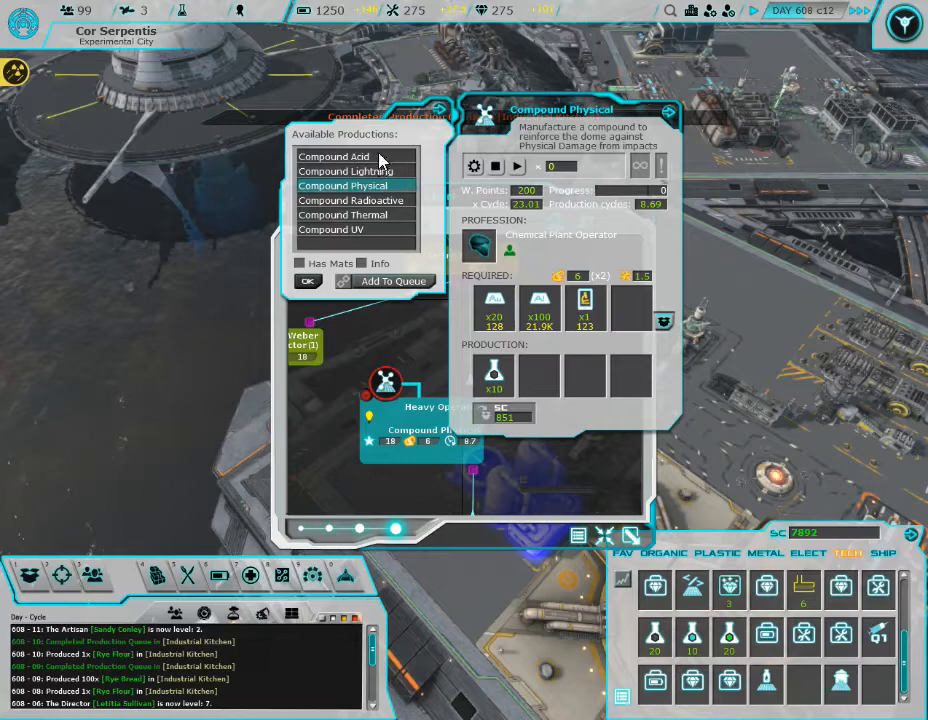
{"action": "left_click", "coordinate": [332, 156]}
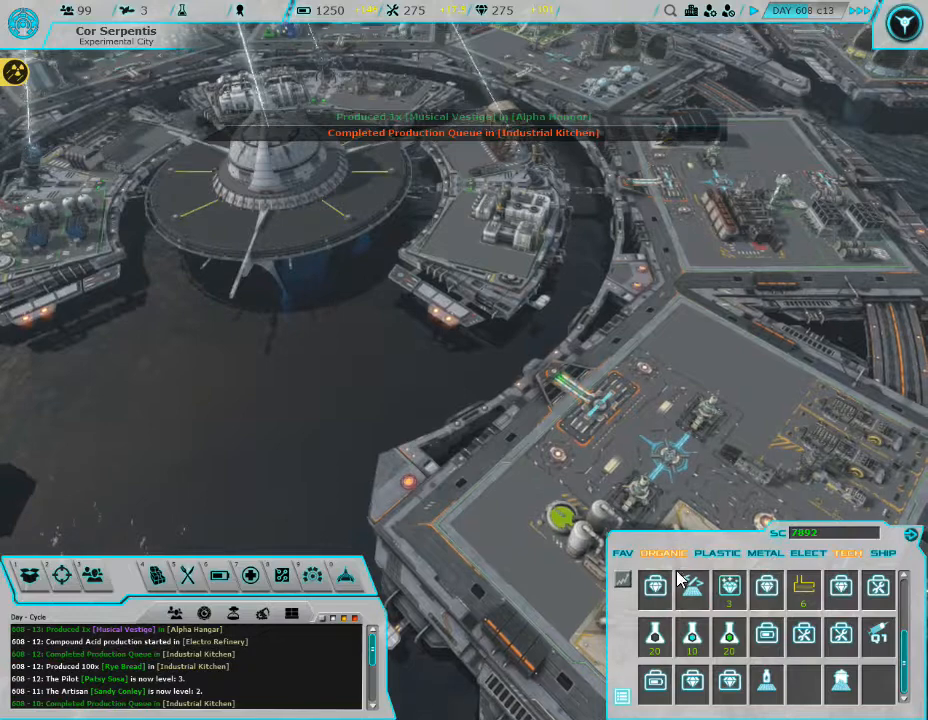
Split part of an inventory food stack off into the larder via the Food panel
{"action": "left_click", "coordinate": [664, 552]}
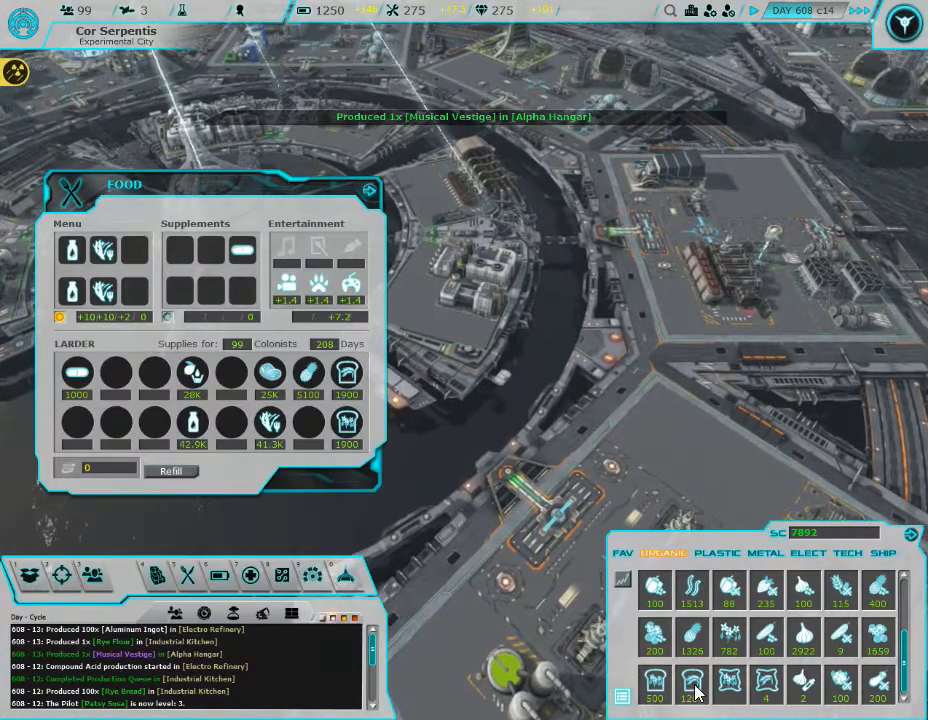
{"action": "left_click", "coordinate": [692, 684]}
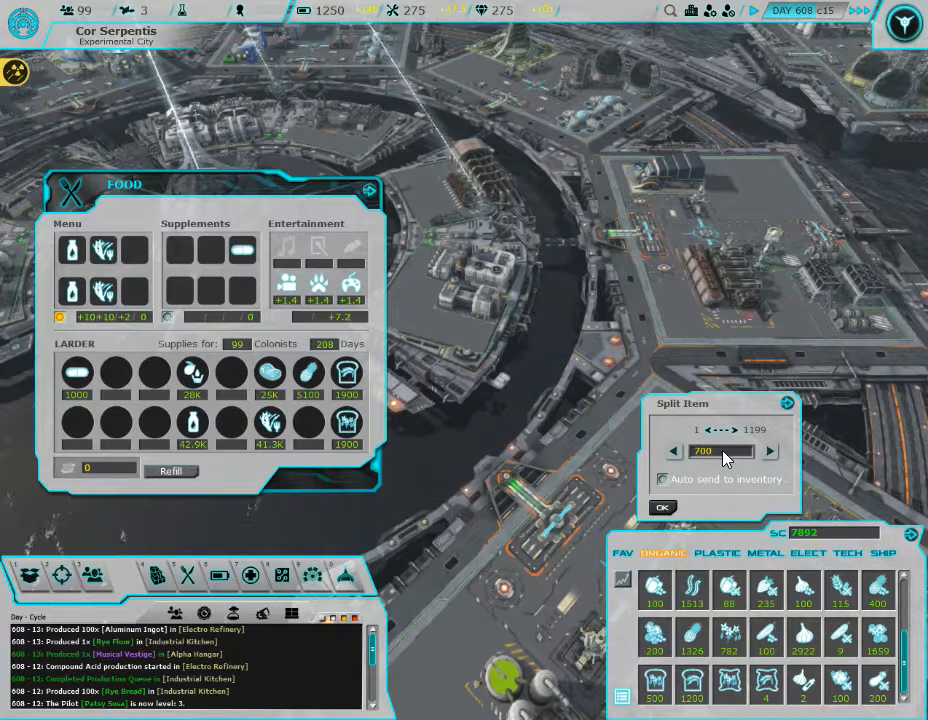
{"action": "left_click", "coordinate": [664, 508]}
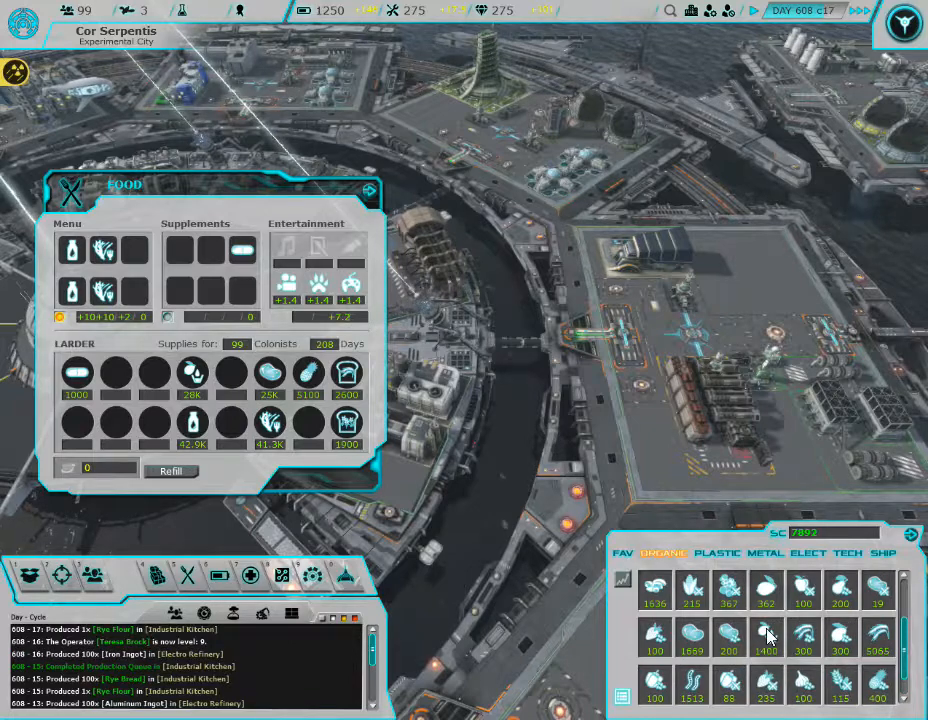
Split another inventory food stack and confirm the amount stocked into the larder
{"action": "right_click", "coordinate": [766, 636]}
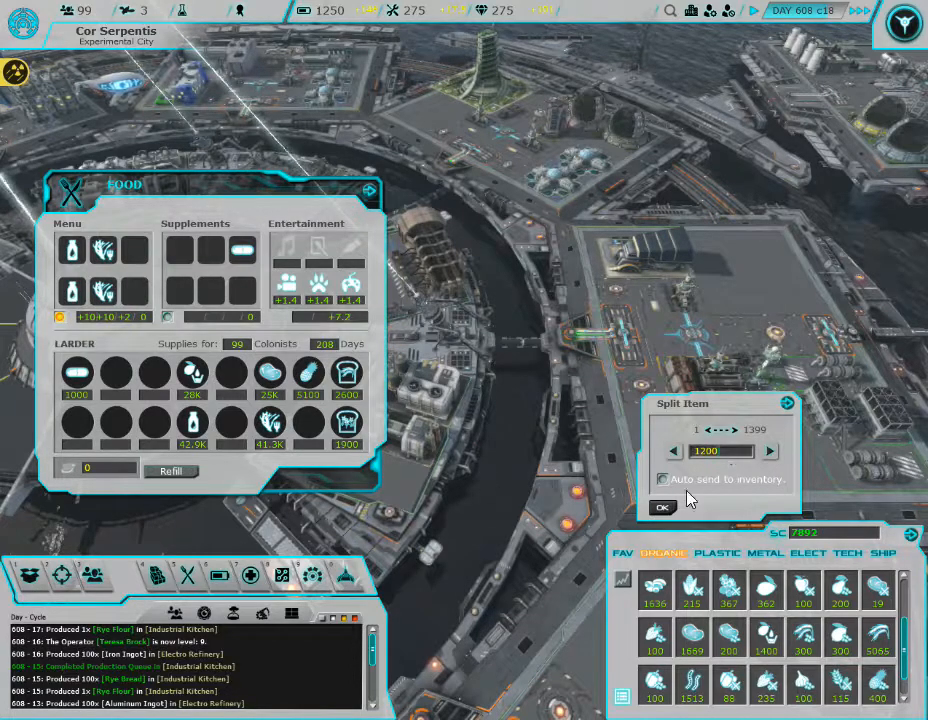
{"action": "left_click", "coordinate": [662, 508]}
{"action": "type", "text": "900"}
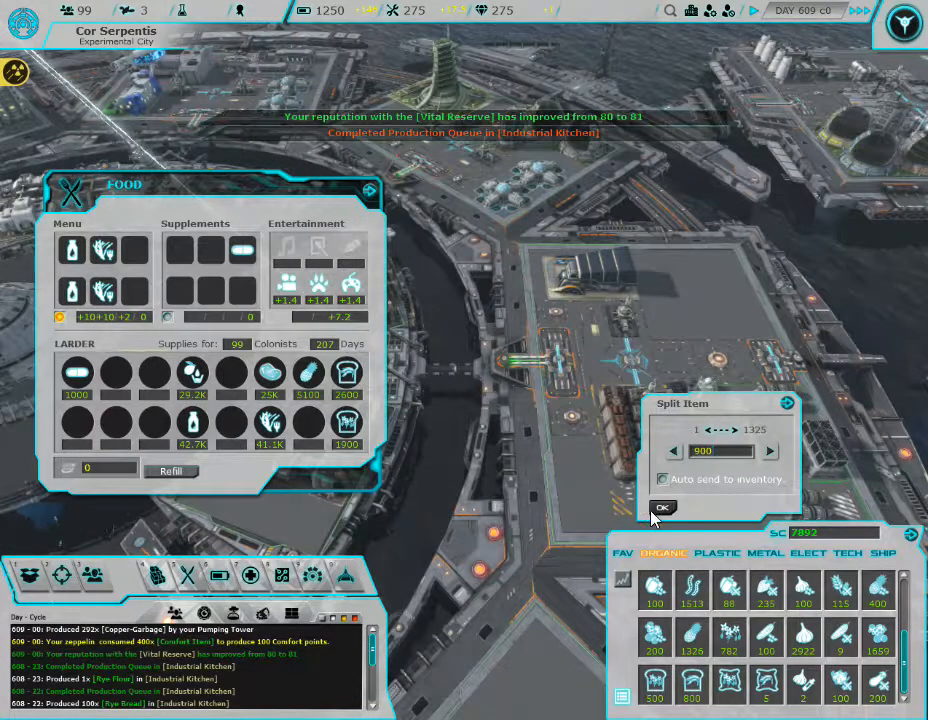
{"action": "left_click", "coordinate": [664, 508]}
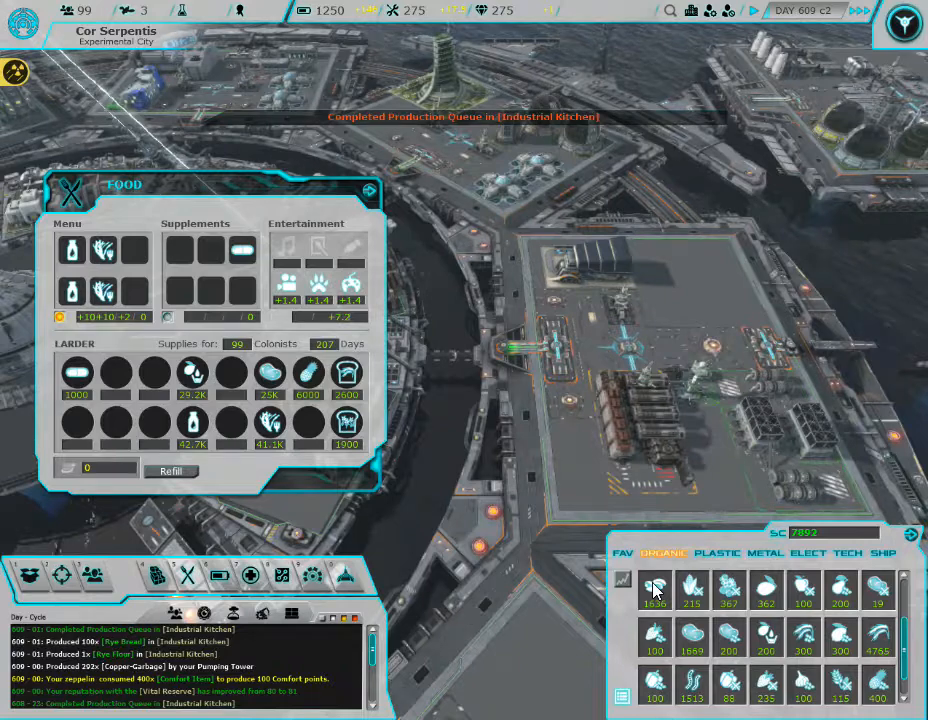
{"action": "mouse_move", "coordinate": [704, 644]}
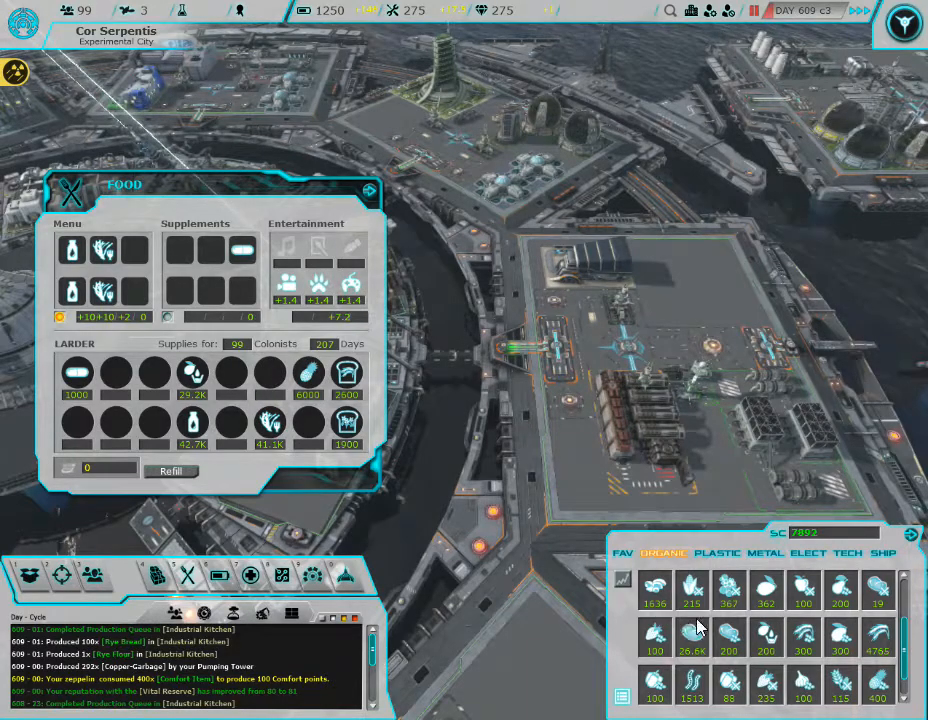
Start splitting a further food stack and adjust the amount to split off
{"action": "left_click", "coordinate": [692, 638]}
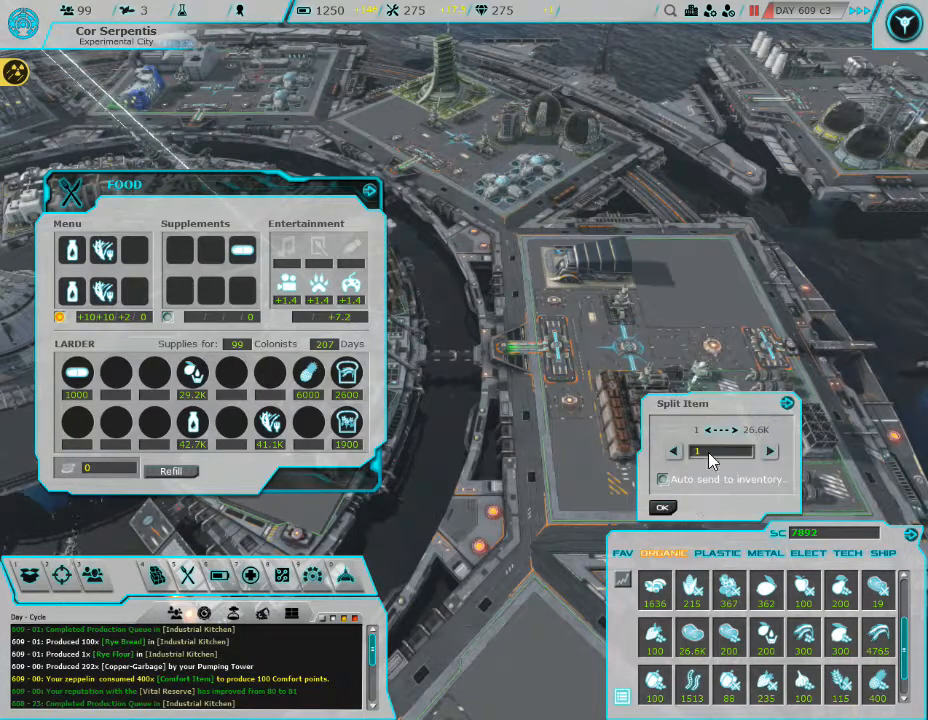
{"action": "left_click", "coordinate": [768, 452]}
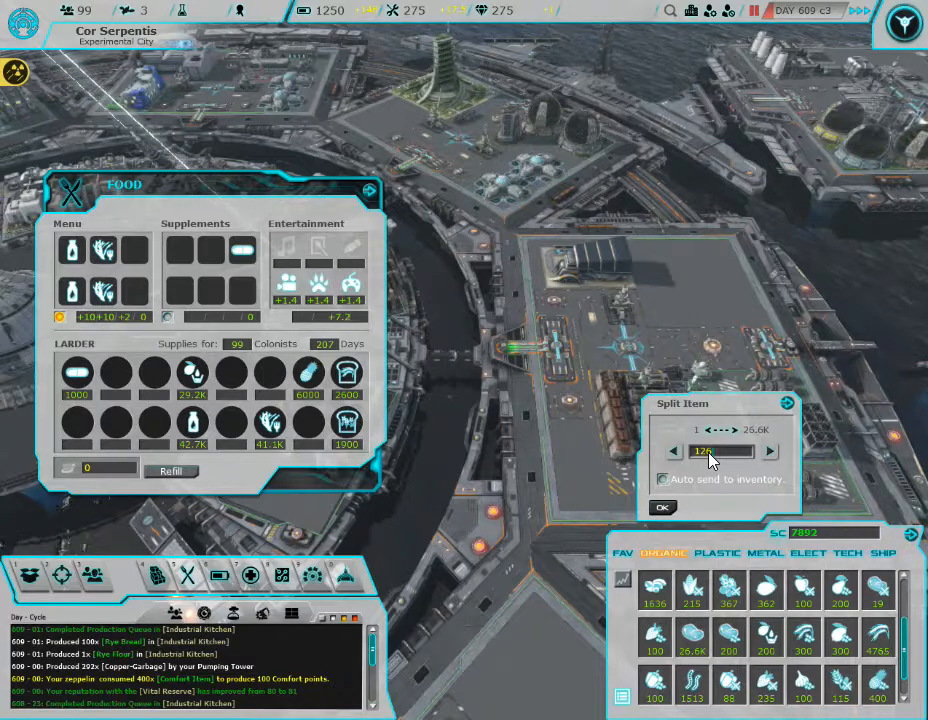
{"action": "left_click", "coordinate": [768, 452]}
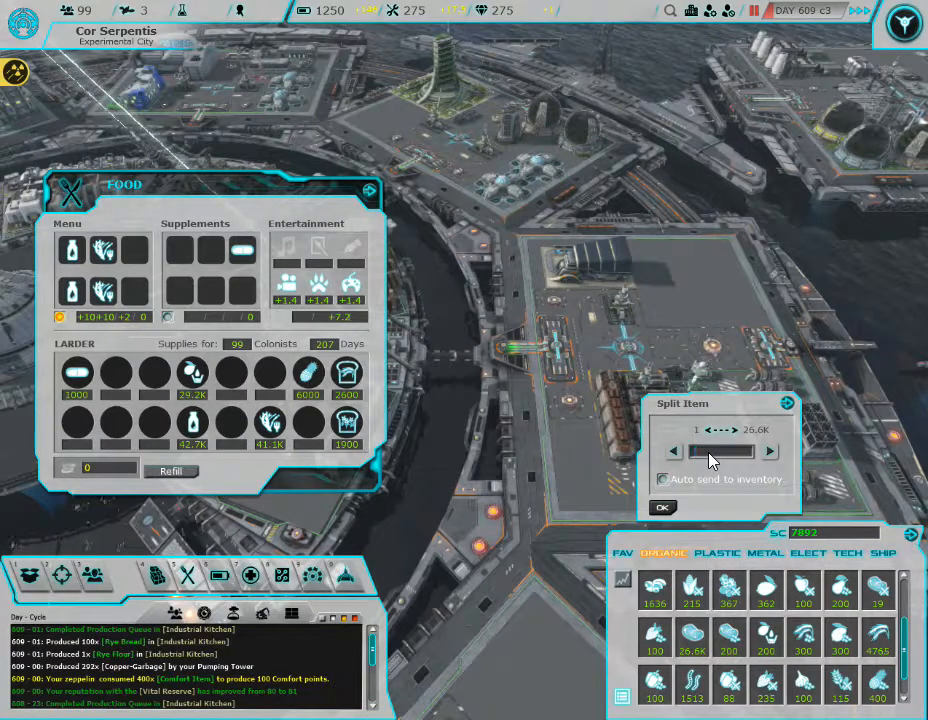
{"action": "left_click", "coordinate": [768, 444]}
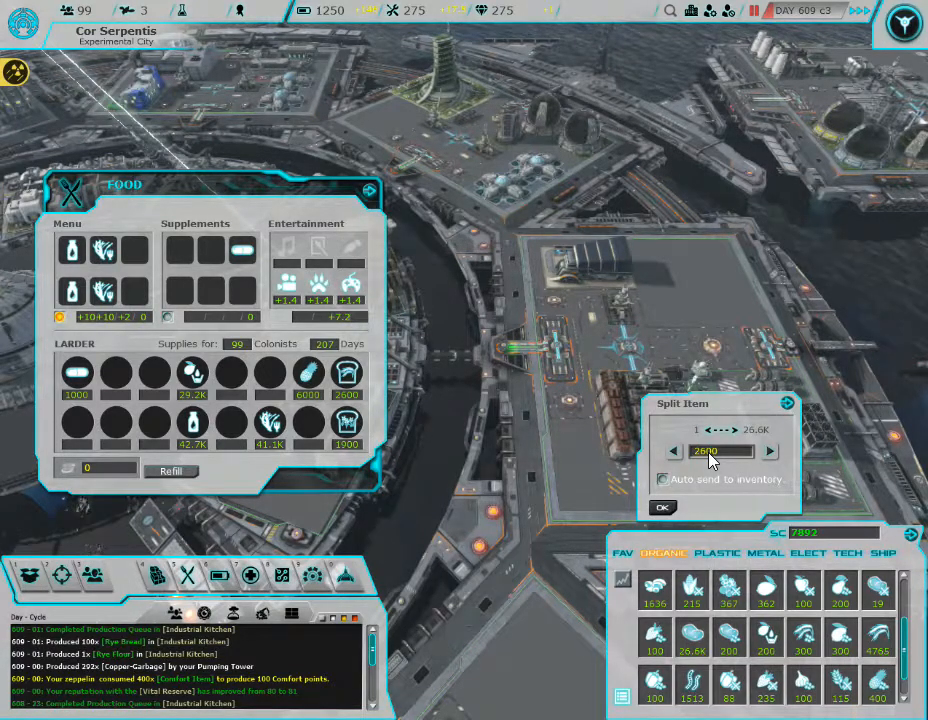
{"action": "left_click", "coordinate": [662, 508]}
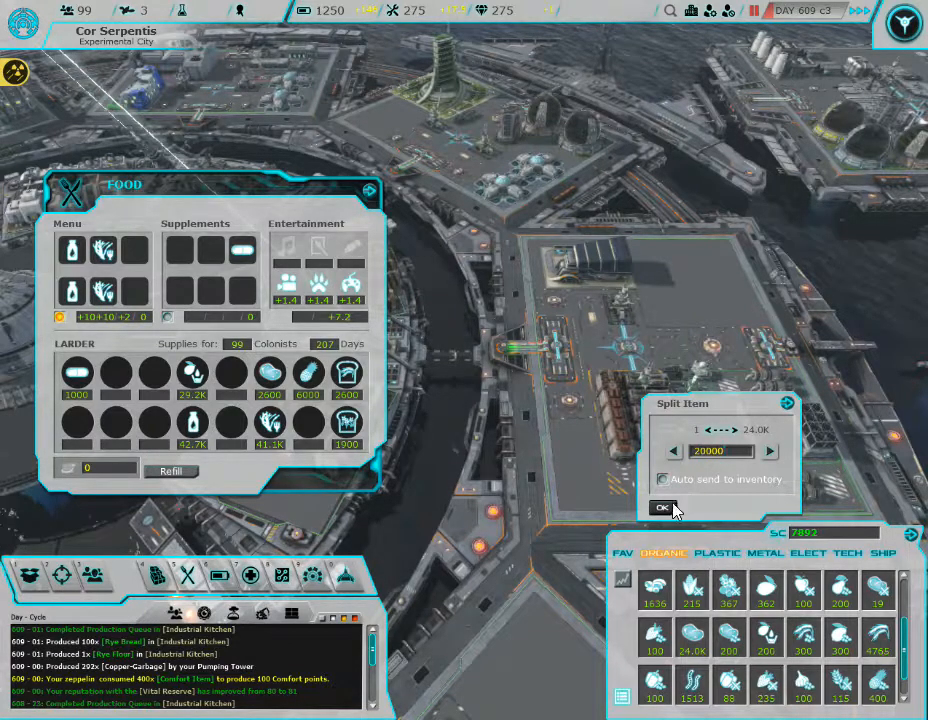
Confirm a 2000-unit split and leave the food overview for the Ship Factory
{"action": "left_click", "coordinate": [662, 508]}
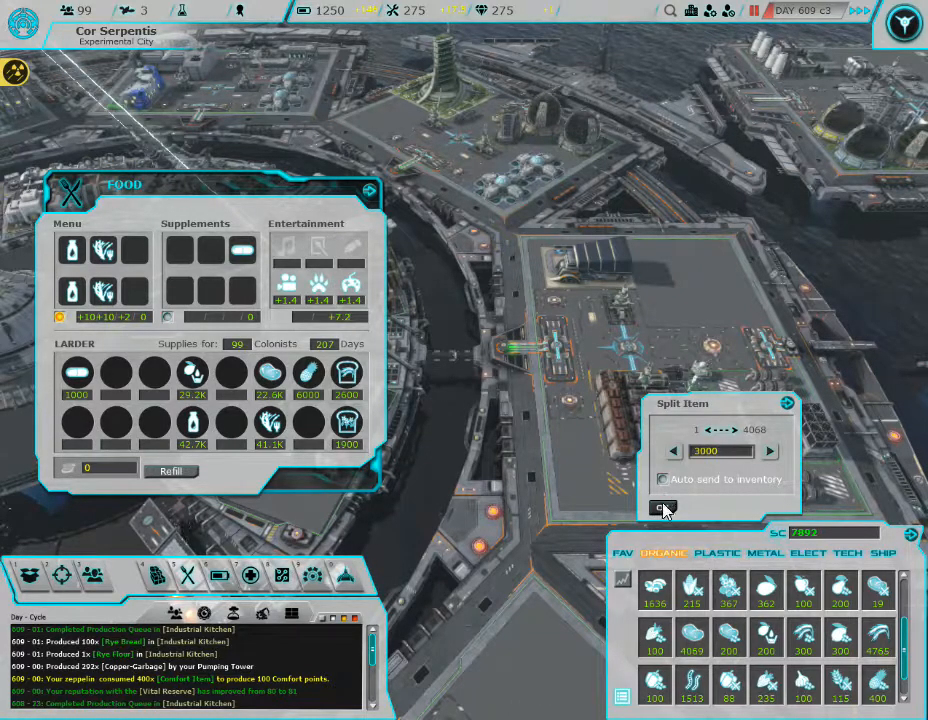
{"action": "left_click", "coordinate": [664, 508]}
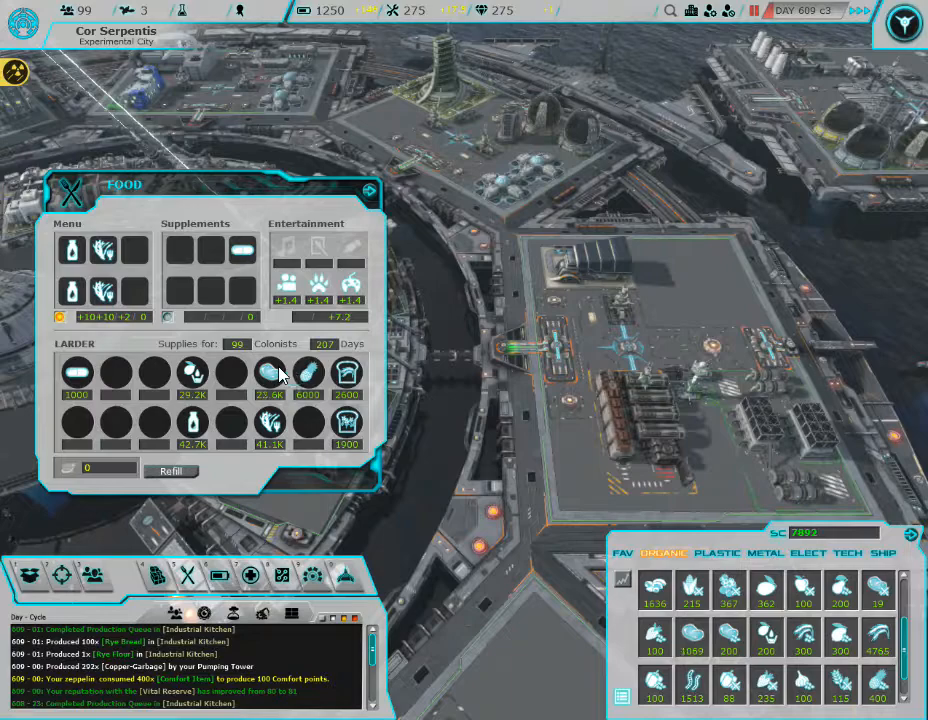
{"action": "left_click", "coordinate": [70, 192]}
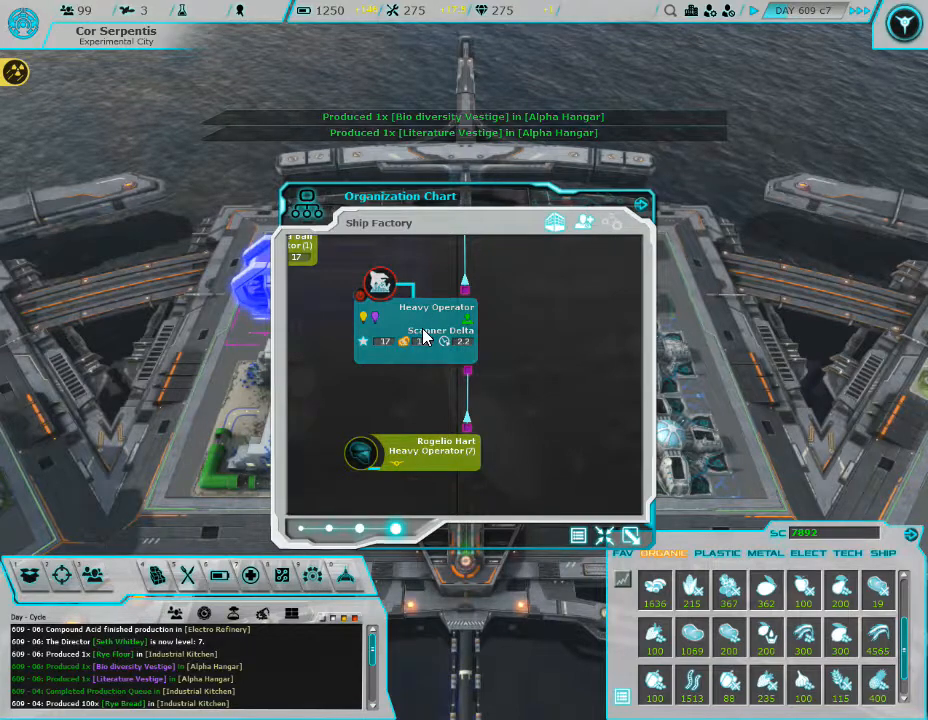
Bring up the Scanner Delta production details in the Ship Factory staff chart
{"action": "left_click", "coordinate": [440, 330]}
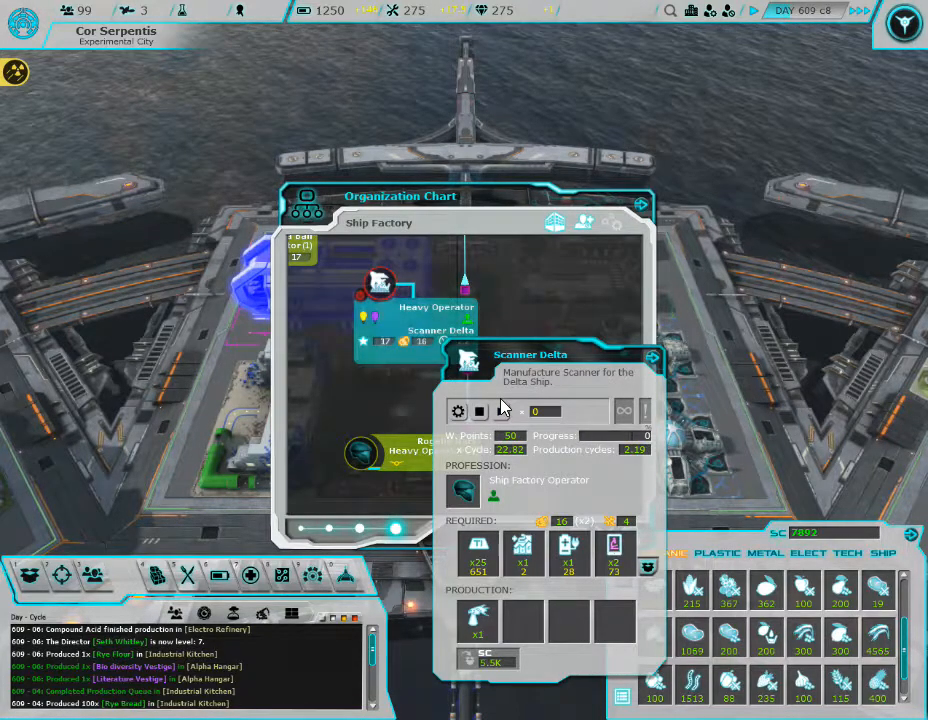
{"action": "mouse_move", "coordinate": [502, 410]}
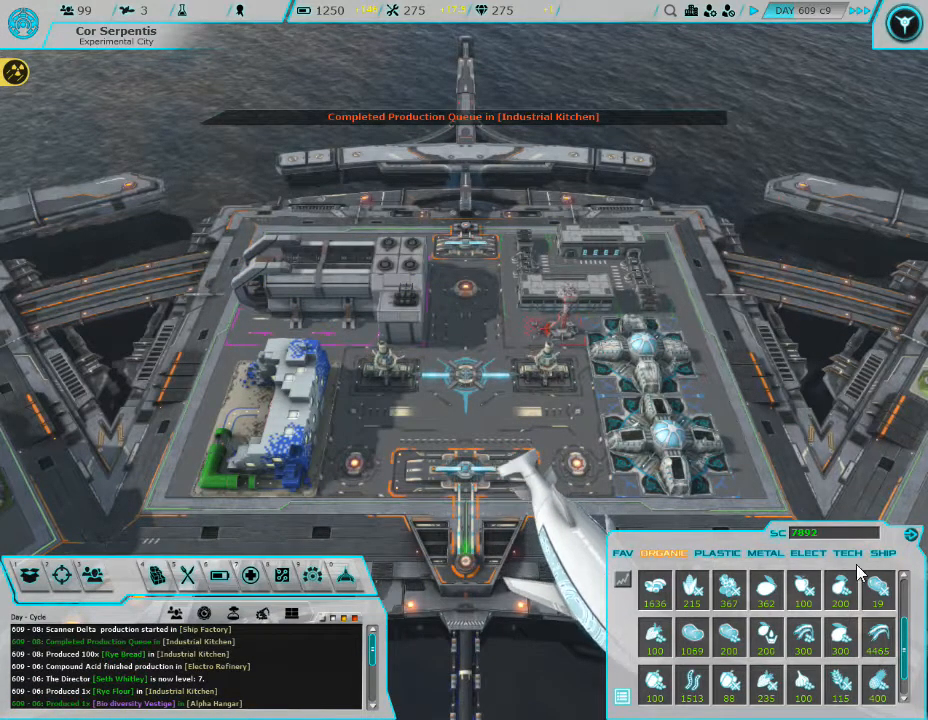
Choose the Video Game research in the Knowledge tree and return to the city
{"action": "left_click", "coordinate": [848, 552]}
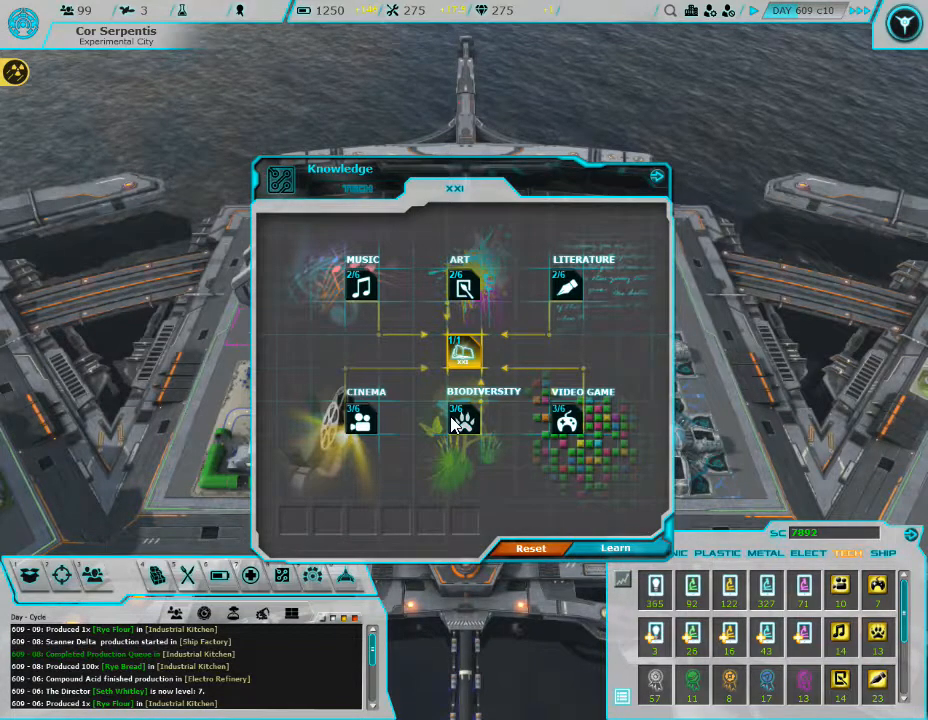
{"action": "left_click", "coordinate": [564, 420]}
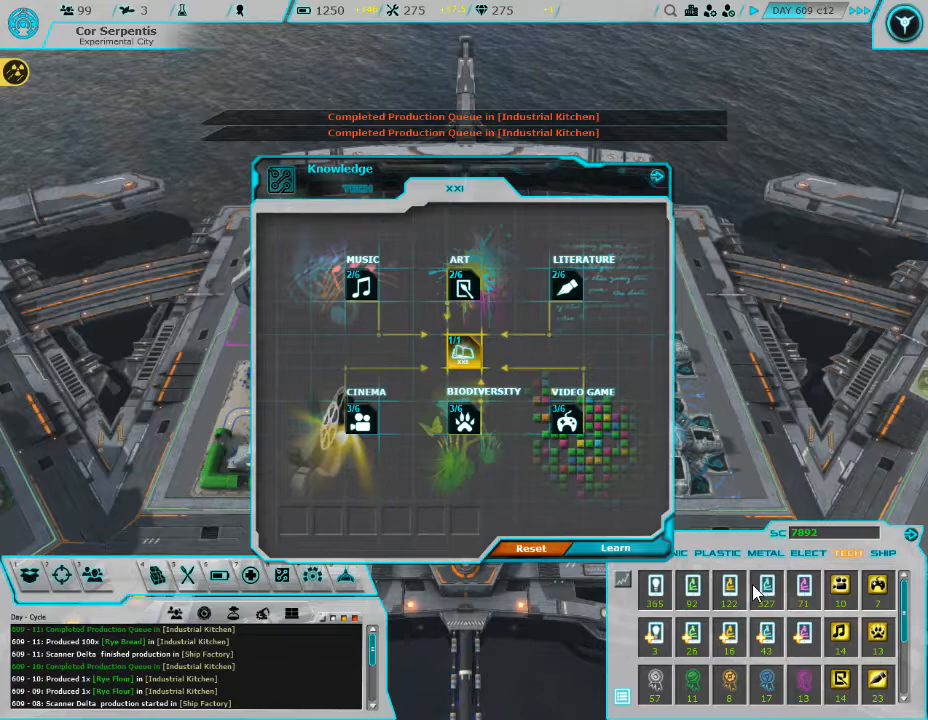
{"action": "left_click", "coordinate": [566, 288]}
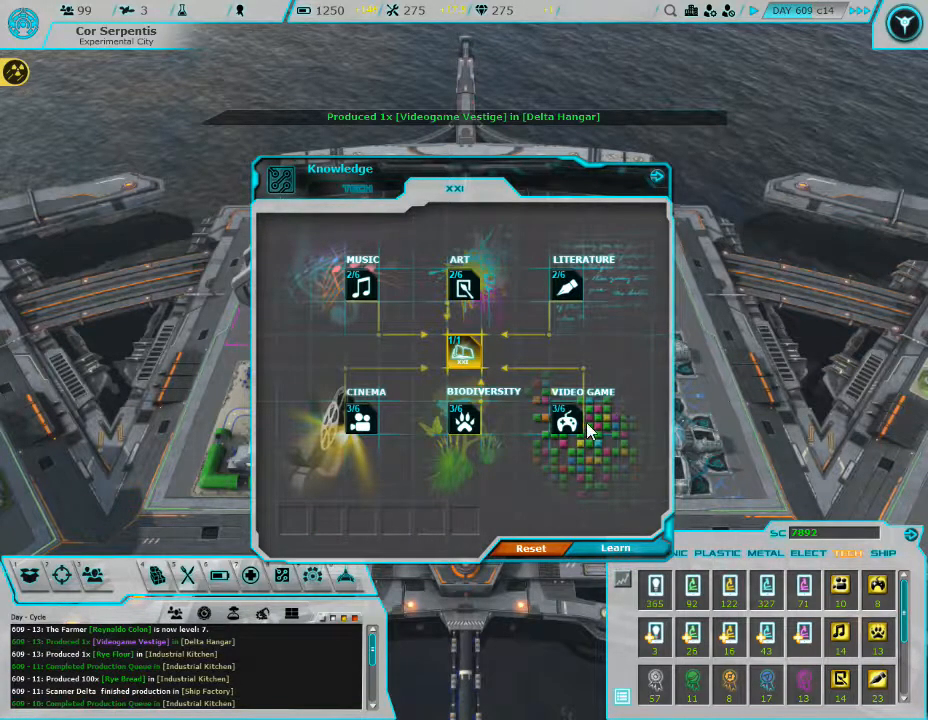
{"action": "left_click", "coordinate": [568, 420]}
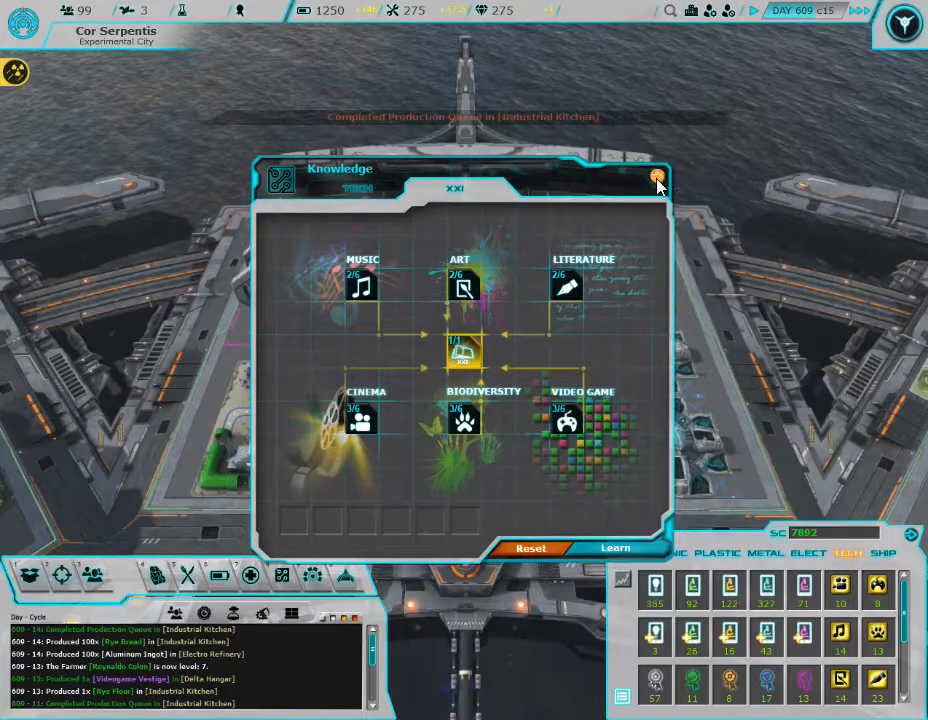
{"action": "left_click", "coordinate": [656, 176]}
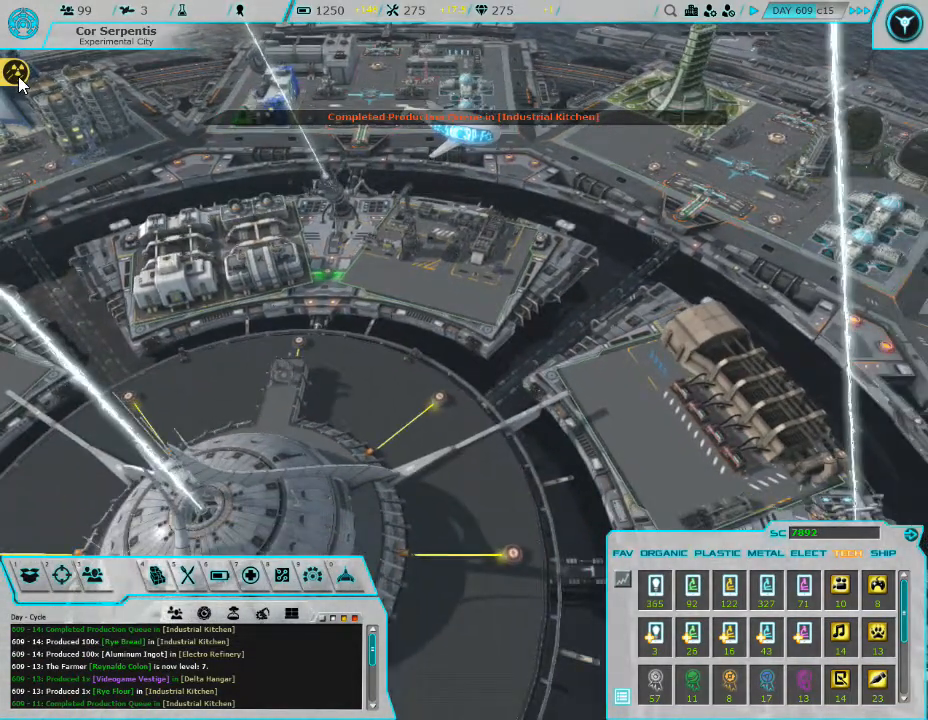
Activate the Radiation Shield against the Radioactive Rain threat
{"action": "left_click", "coordinate": [16, 72]}
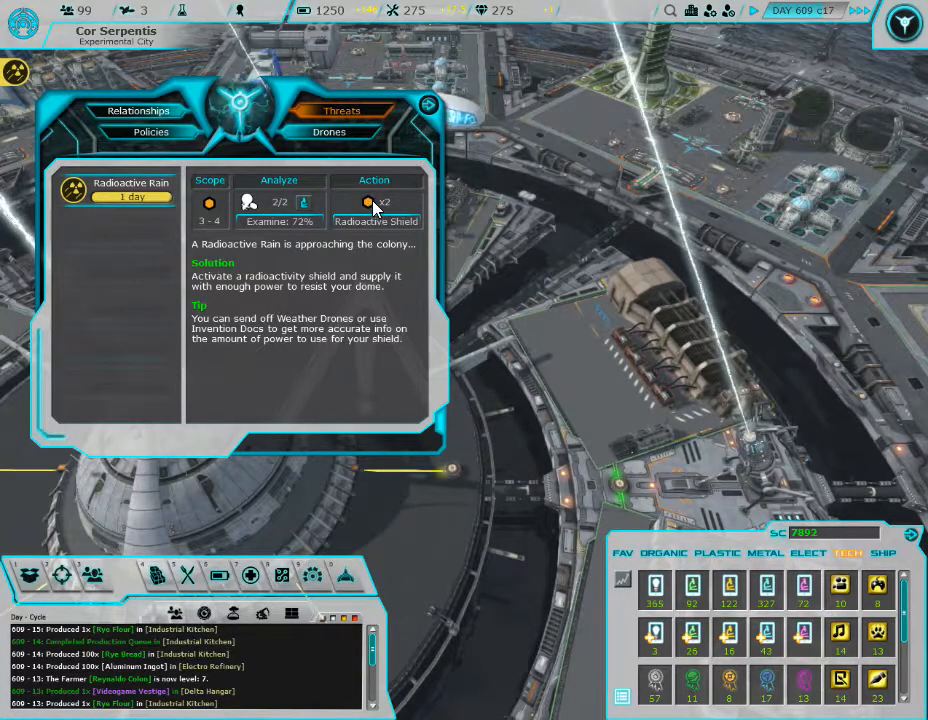
{"action": "left_click", "coordinate": [428, 104]}
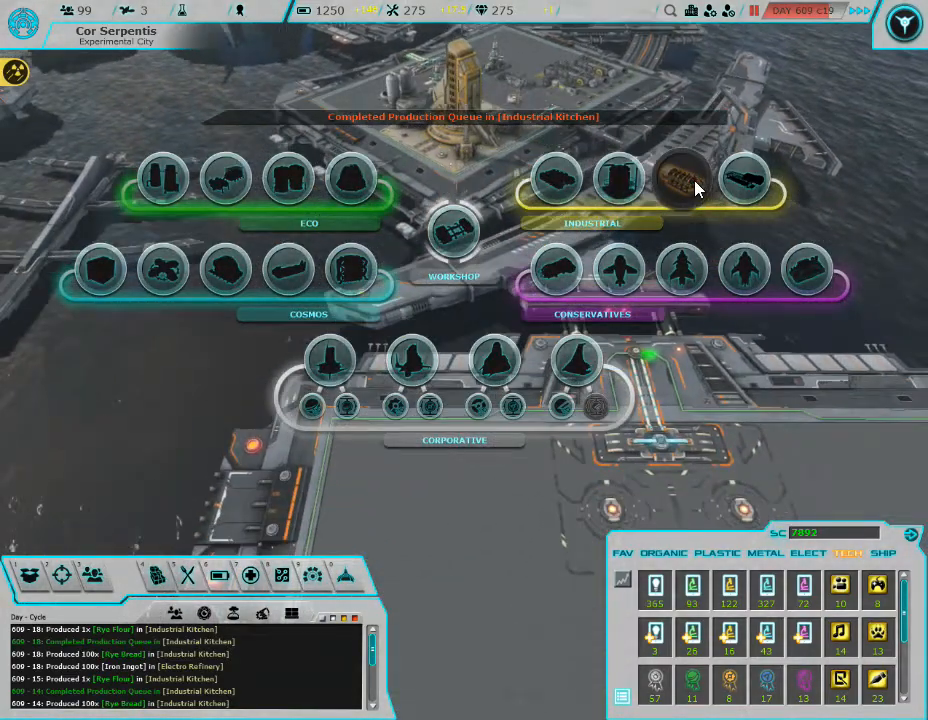
Place an Electro Refinery with Template 1 on the empty platform
{"action": "left_click", "coordinate": [682, 176]}
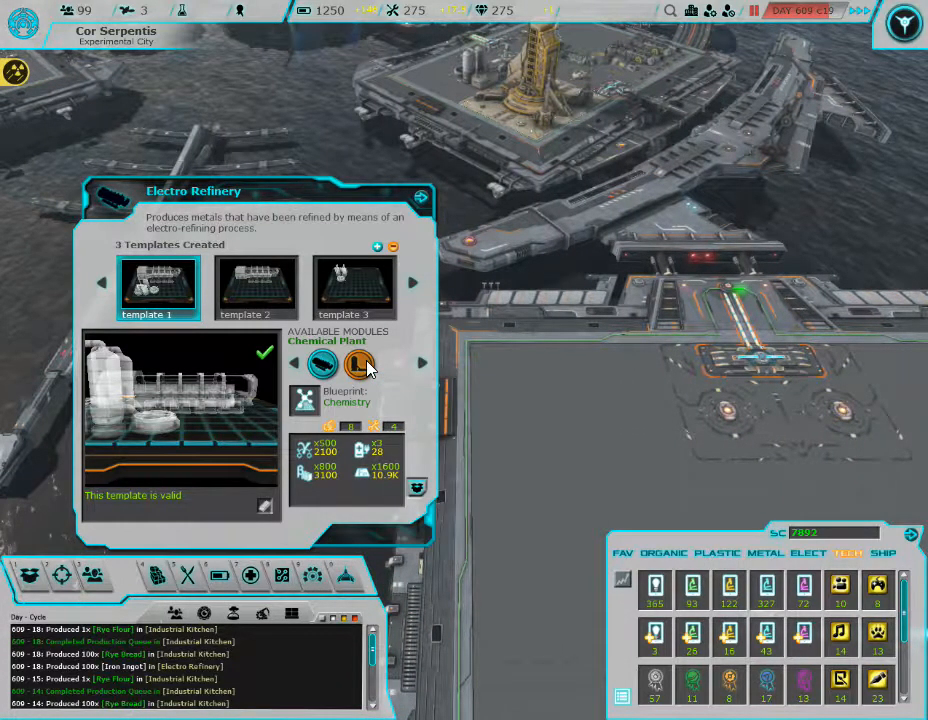
{"action": "left_click", "coordinate": [358, 364]}
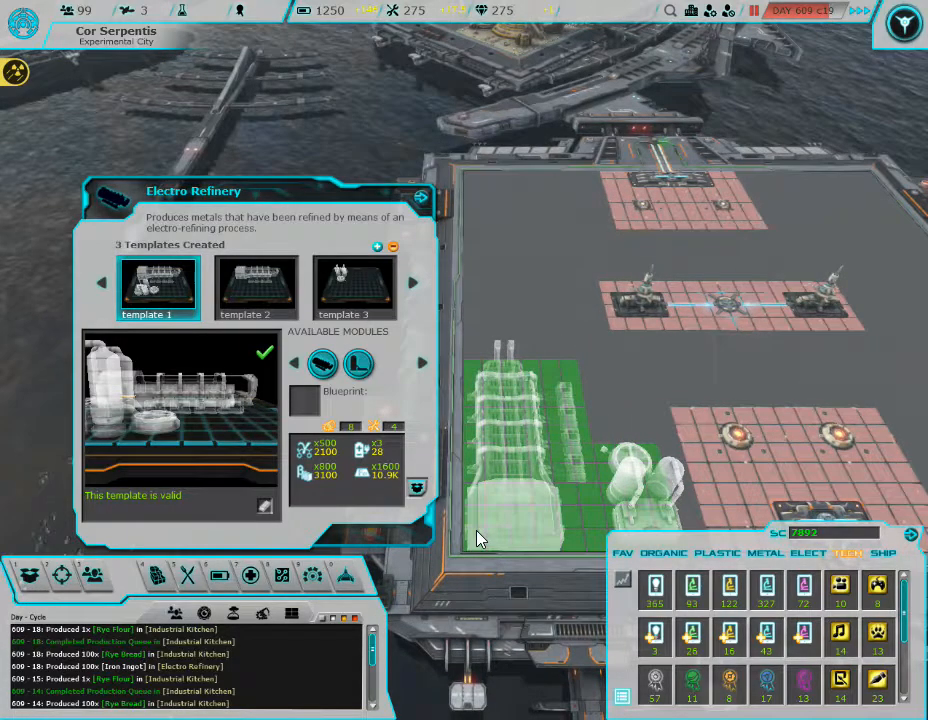
{"action": "left_click", "coordinate": [520, 450]}
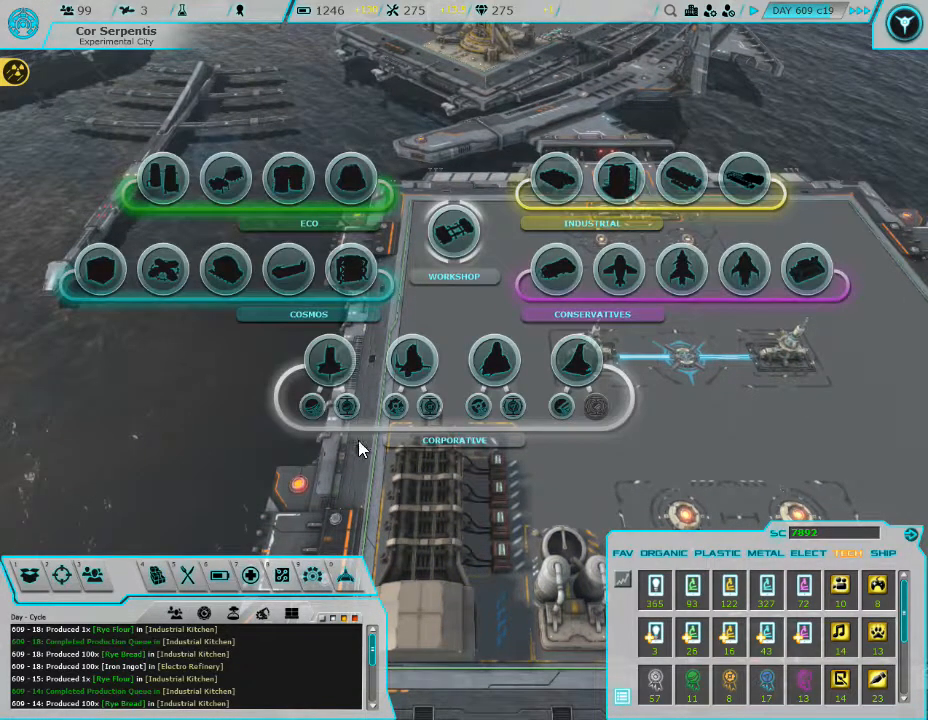
{"action": "mouse_move", "coordinate": [392, 408]}
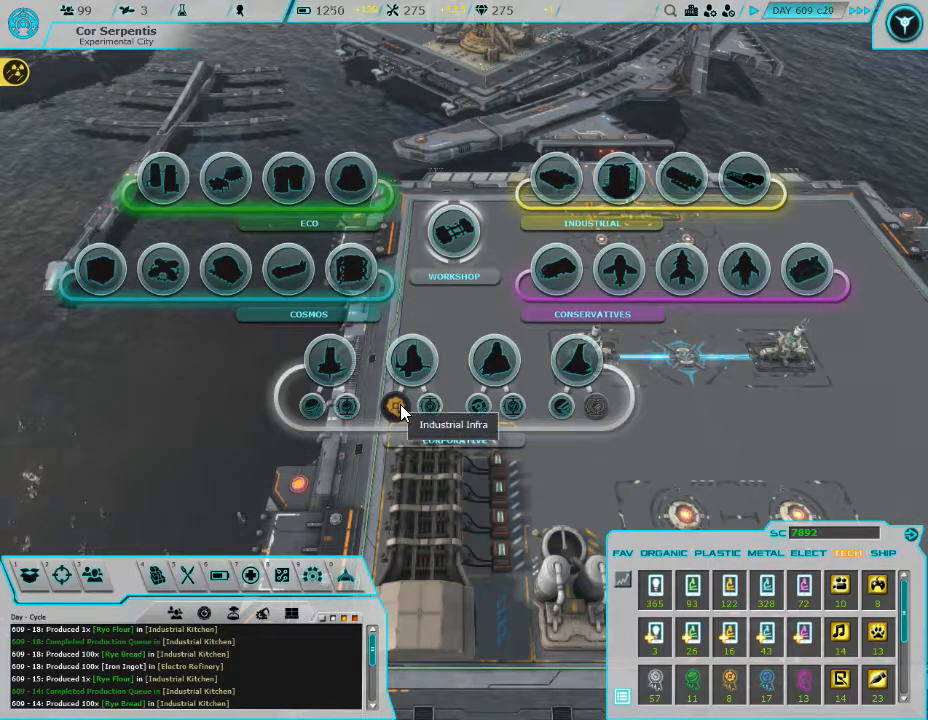
{"action": "left_click", "coordinate": [392, 404]}
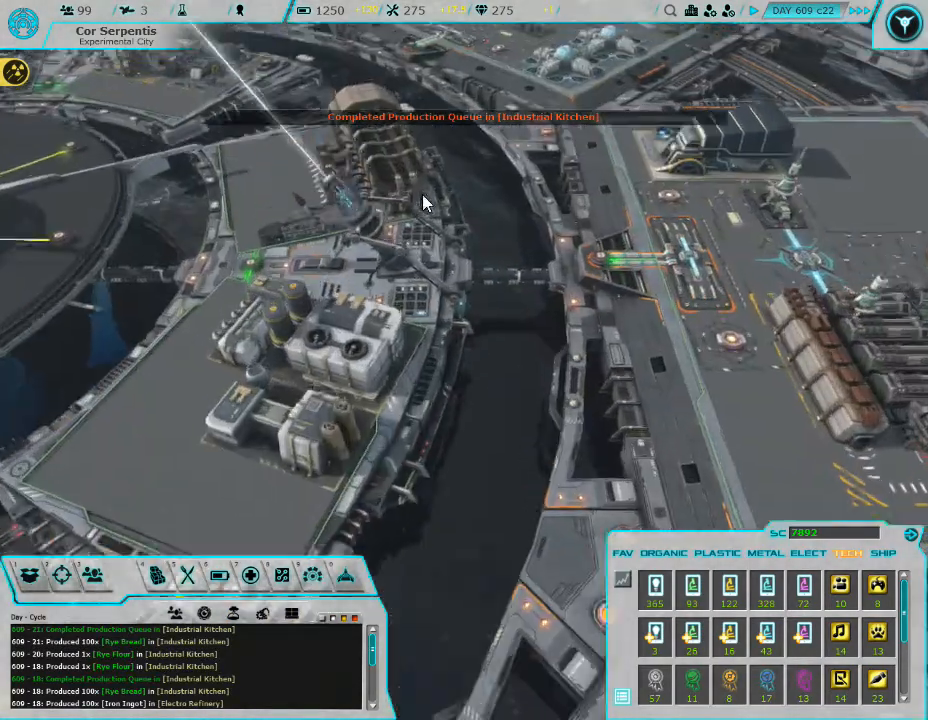
Delete two unwanted buildings through their radial menus, confirming each
{"action": "left_click", "coordinate": [384, 160]}
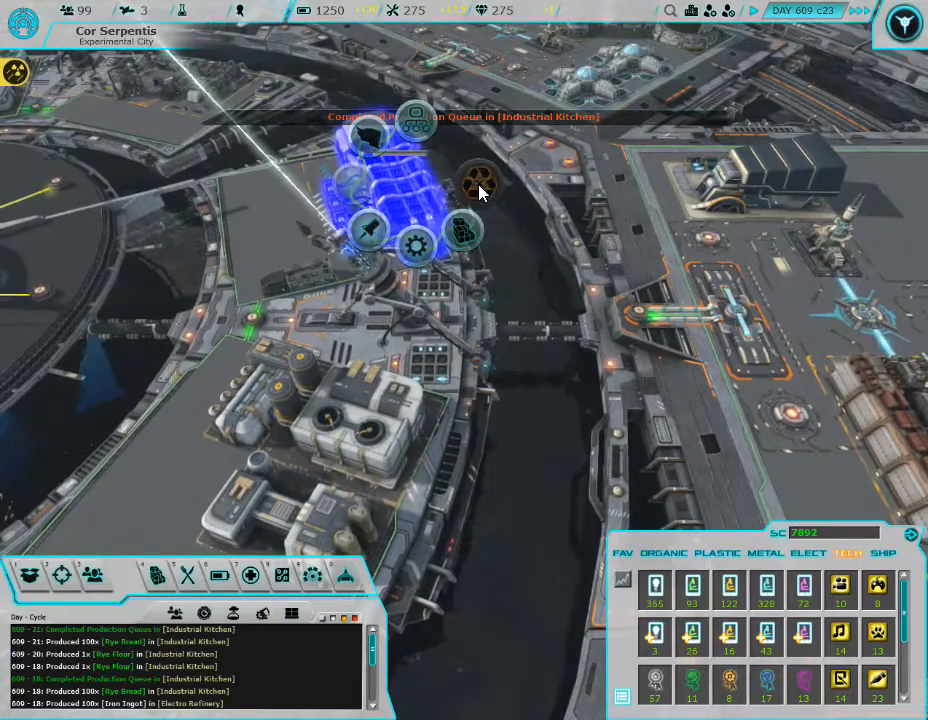
{"action": "left_click", "coordinate": [458, 232]}
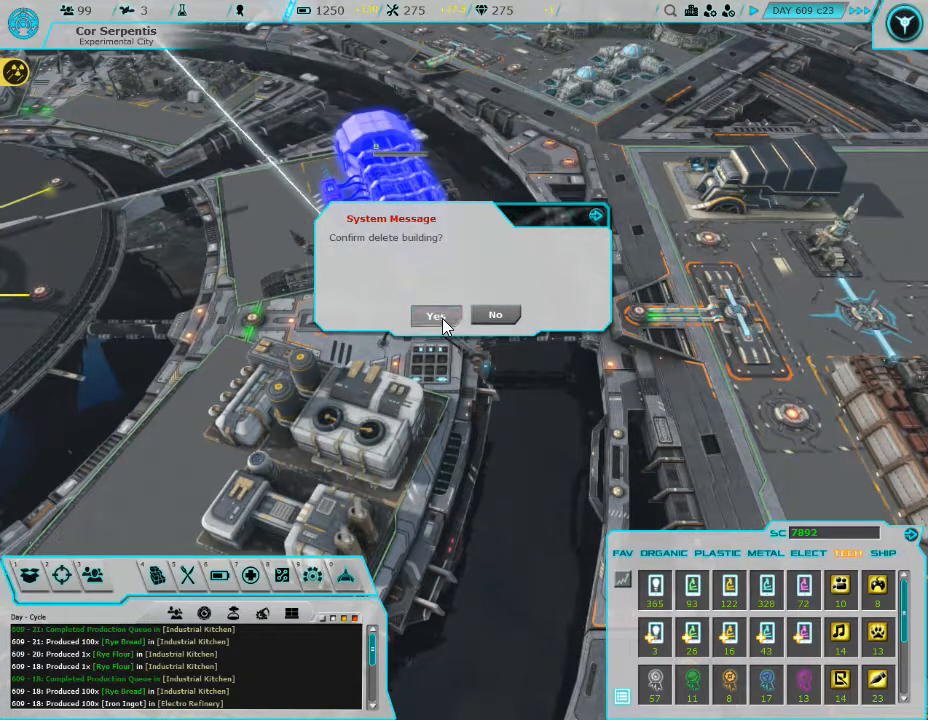
{"action": "left_click", "coordinate": [436, 314]}
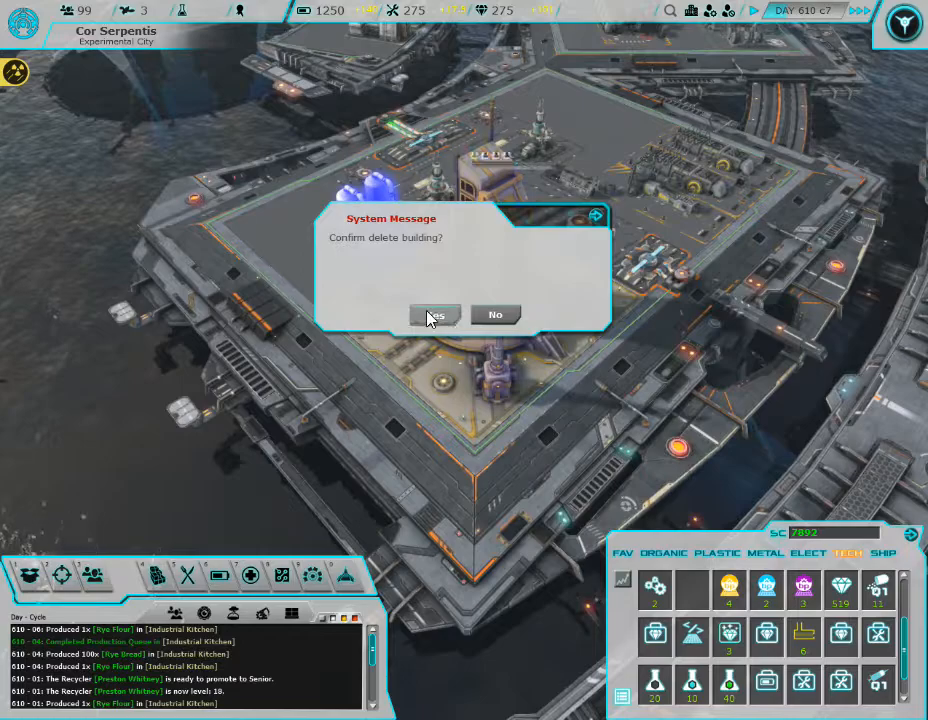
{"action": "left_click", "coordinate": [434, 314]}
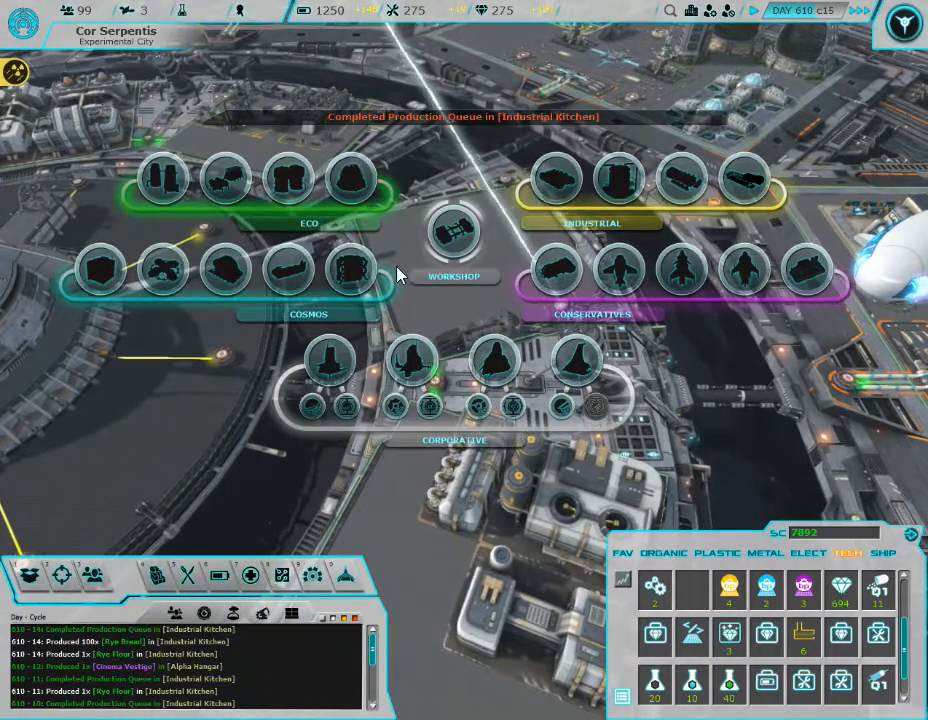
{"action": "mouse_move", "coordinate": [790, 272]}
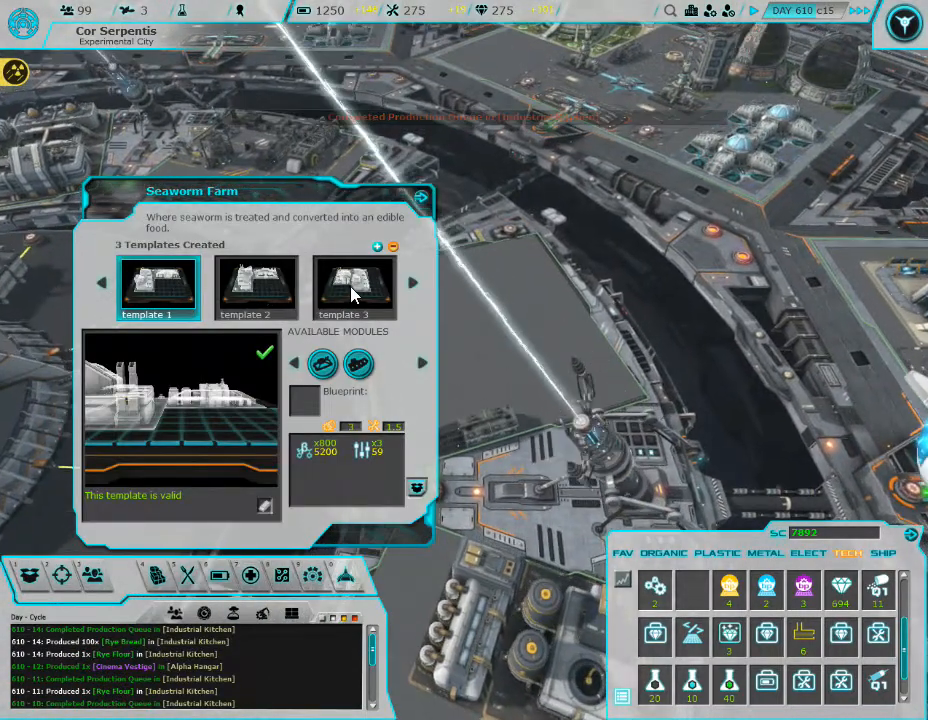
Select Seaworm Farm Template 3 and begin placing it
{"action": "left_click", "coordinate": [354, 288]}
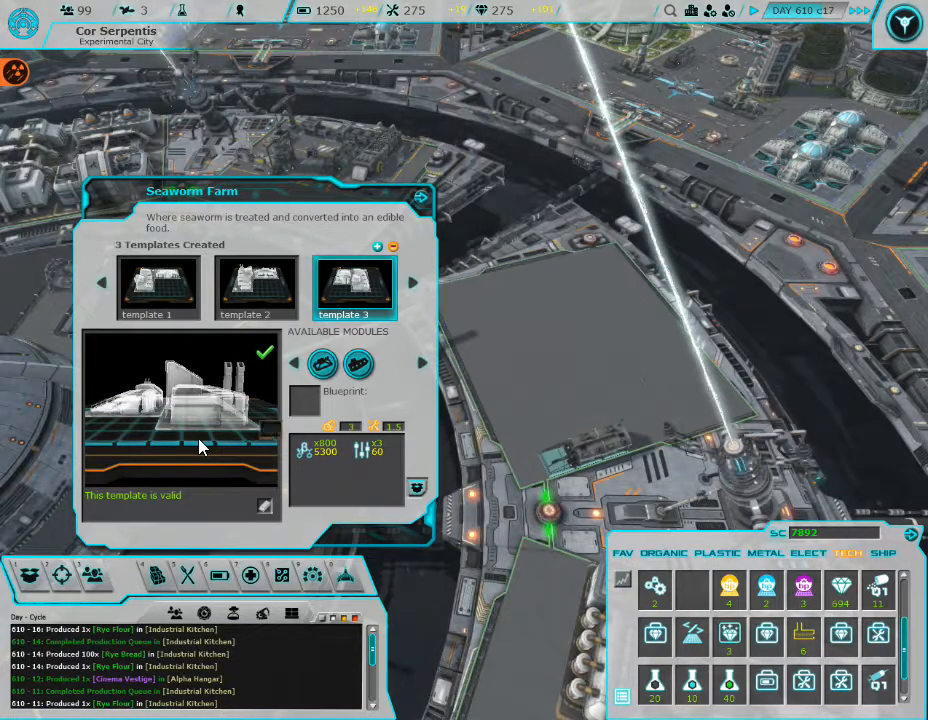
{"action": "left_click", "coordinate": [256, 288]}
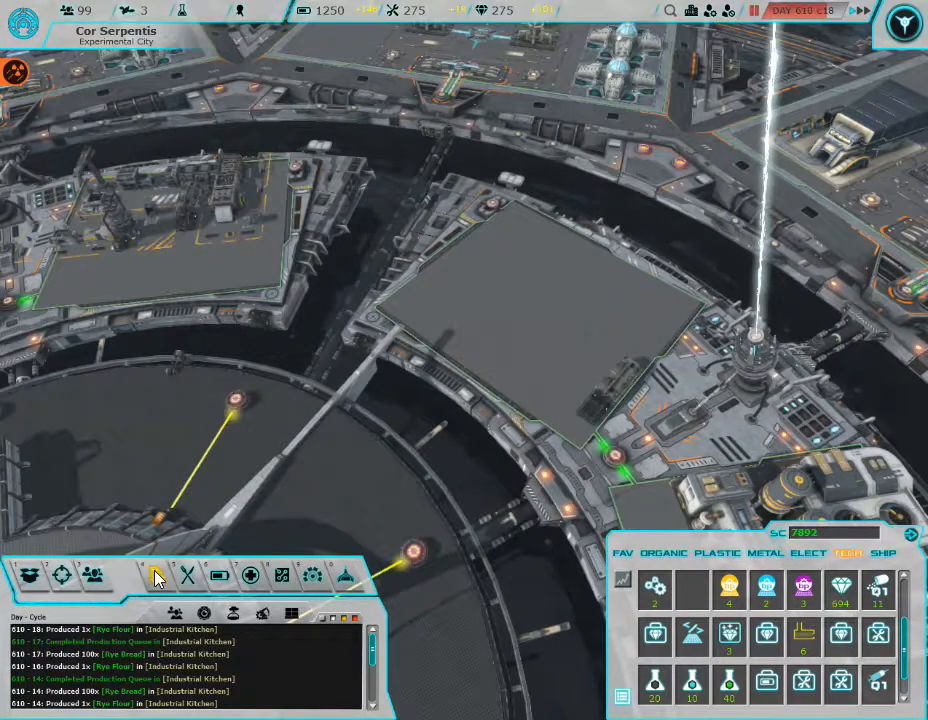
Place the Seaworm Farm and confirm the blueprint becoming Sea worm Fattening
{"action": "left_click", "coordinate": [156, 576]}
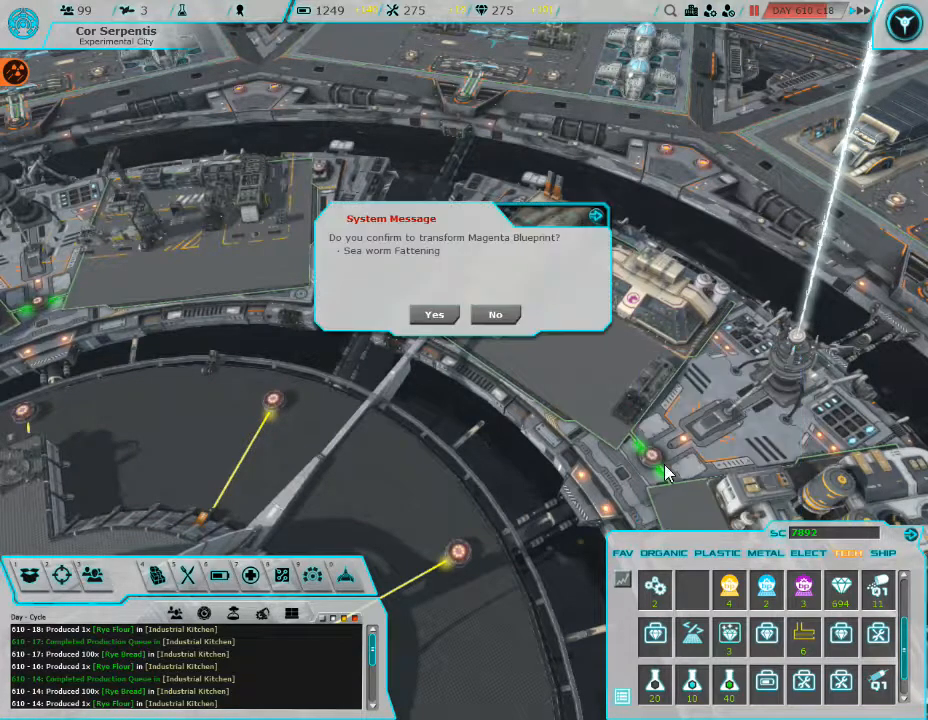
{"action": "left_click", "coordinate": [434, 314]}
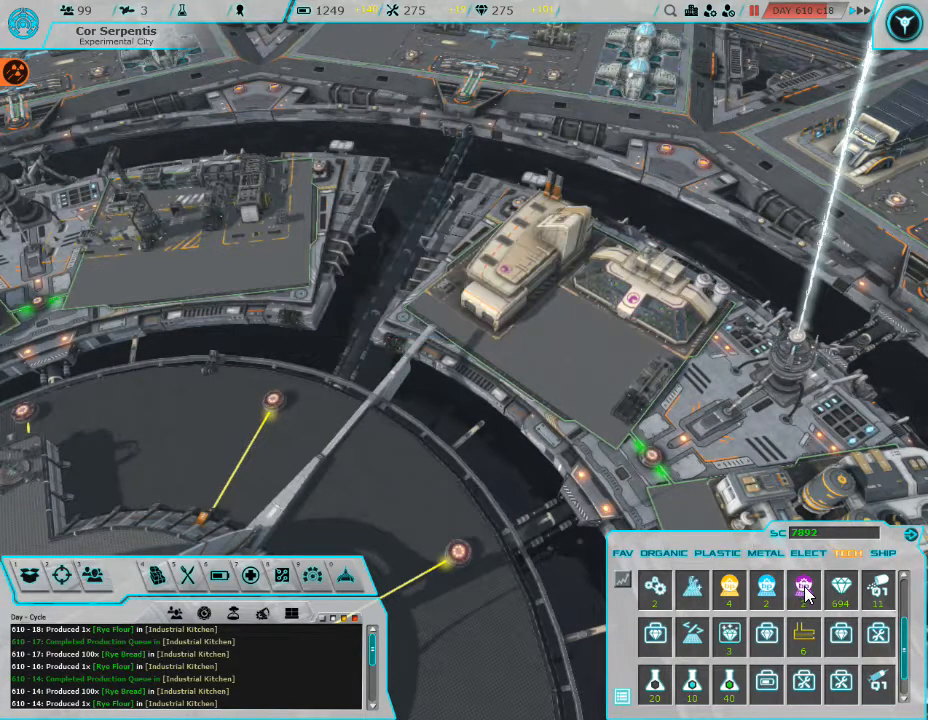
Convert the other magenta blueprint to Sea worm Processing and confirm
{"action": "left_click", "coordinate": [804, 590]}
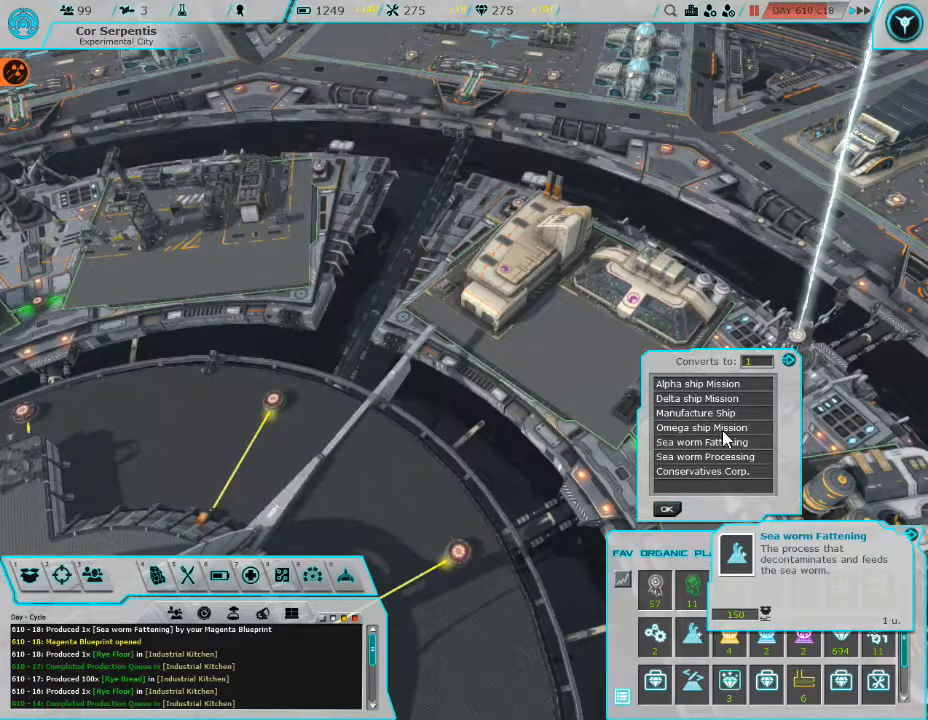
{"action": "left_click", "coordinate": [704, 456]}
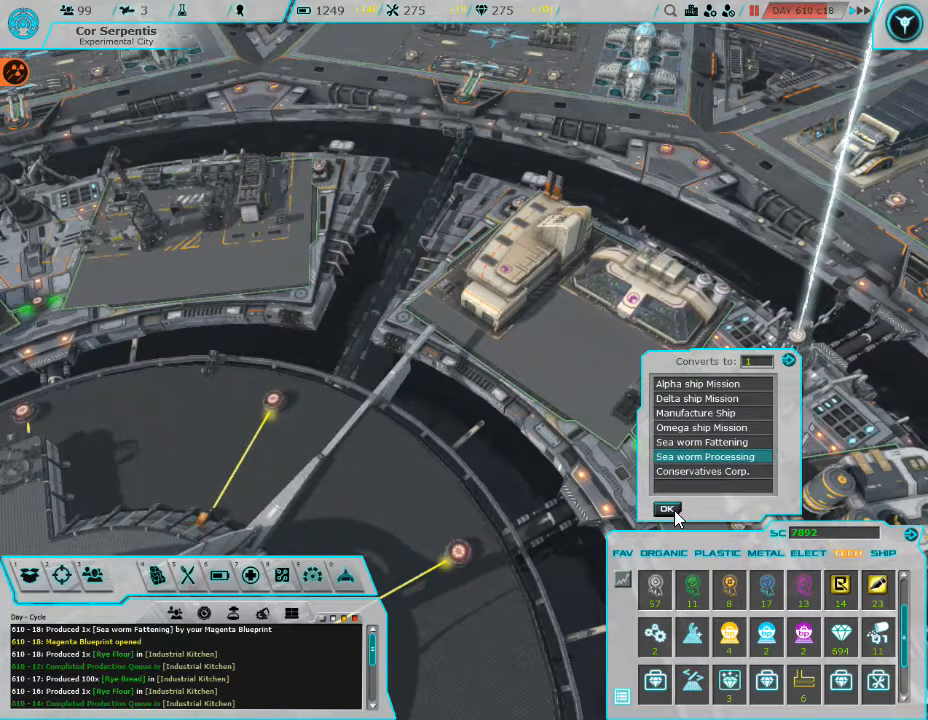
{"action": "left_click", "coordinate": [668, 510]}
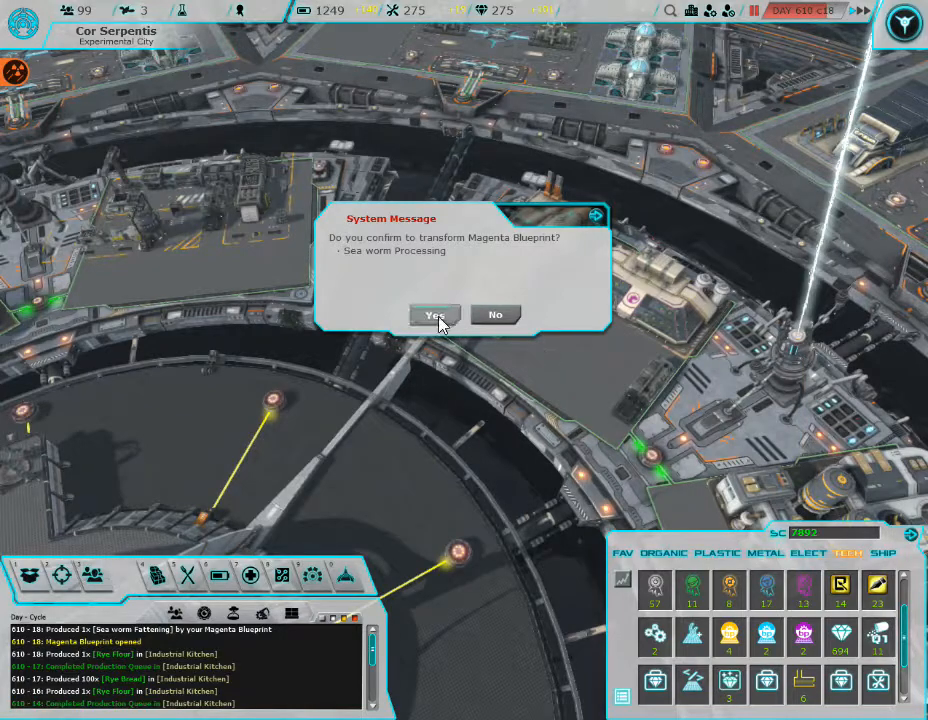
{"action": "left_click", "coordinate": [432, 314]}
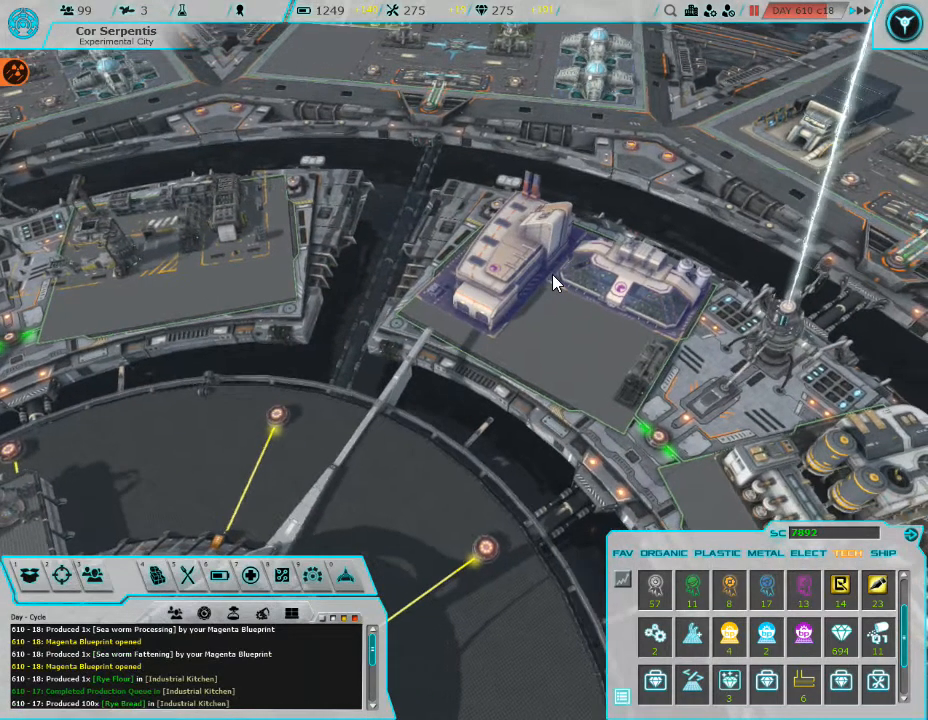